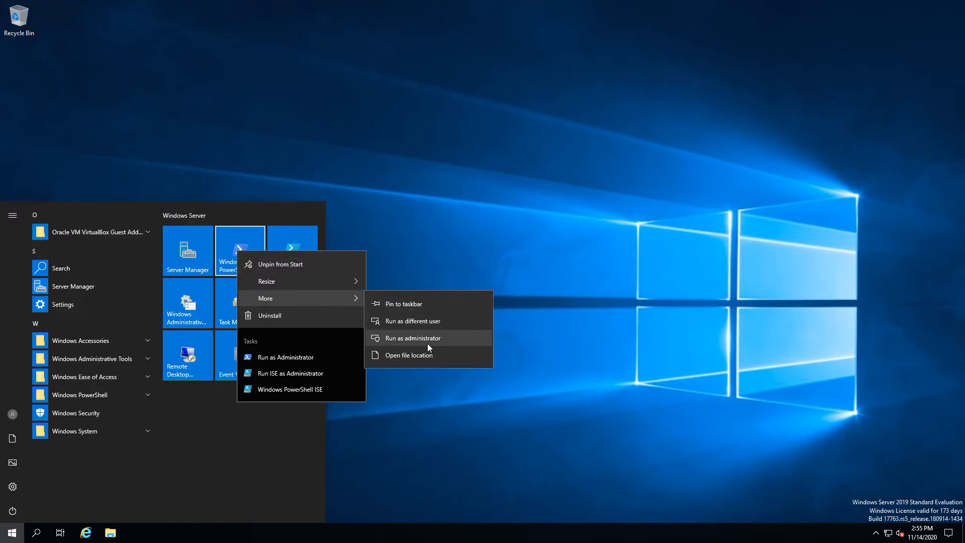
In an elevated PowerShell, run Get-WindowsCapability -Online filtered by name -like 'OpenSSH*'
click(412, 338)
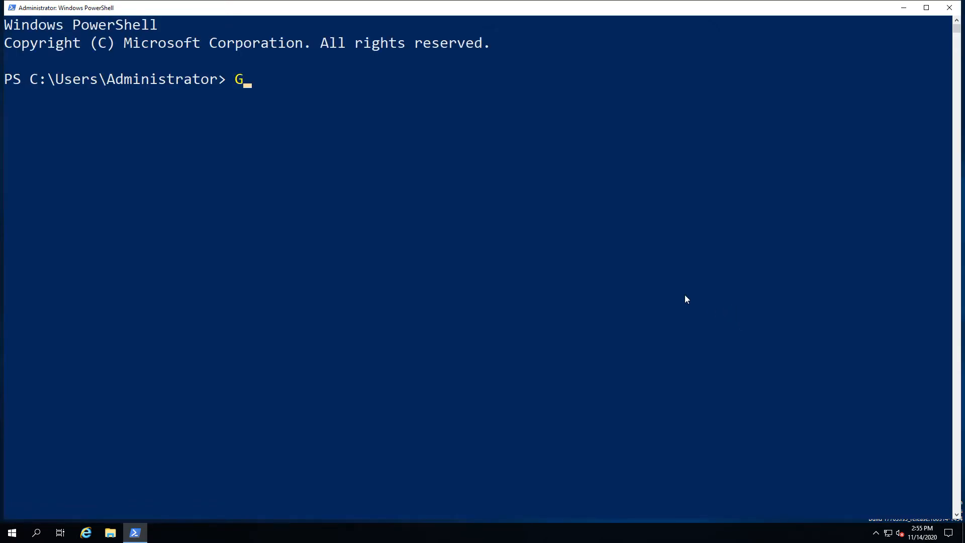
text(et-Windows)
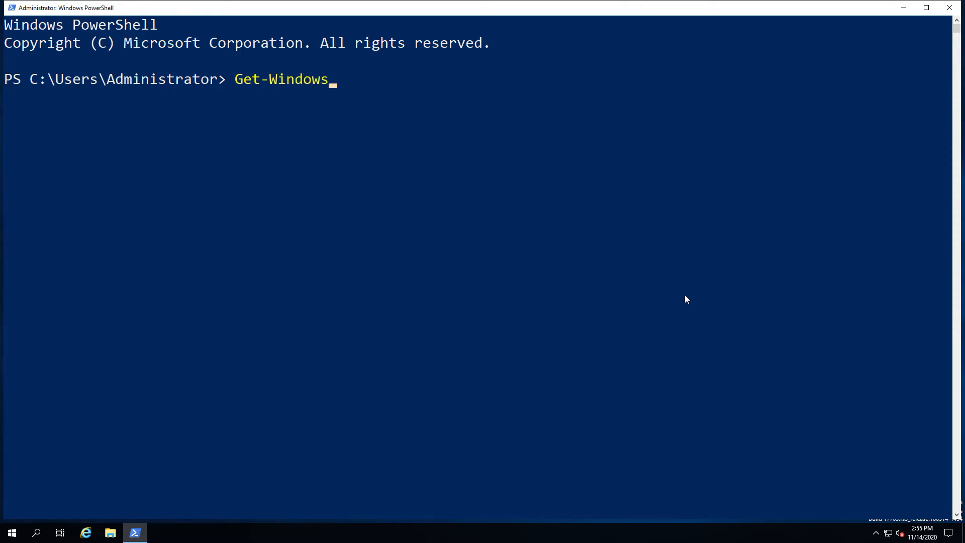
text(Capability -Online)
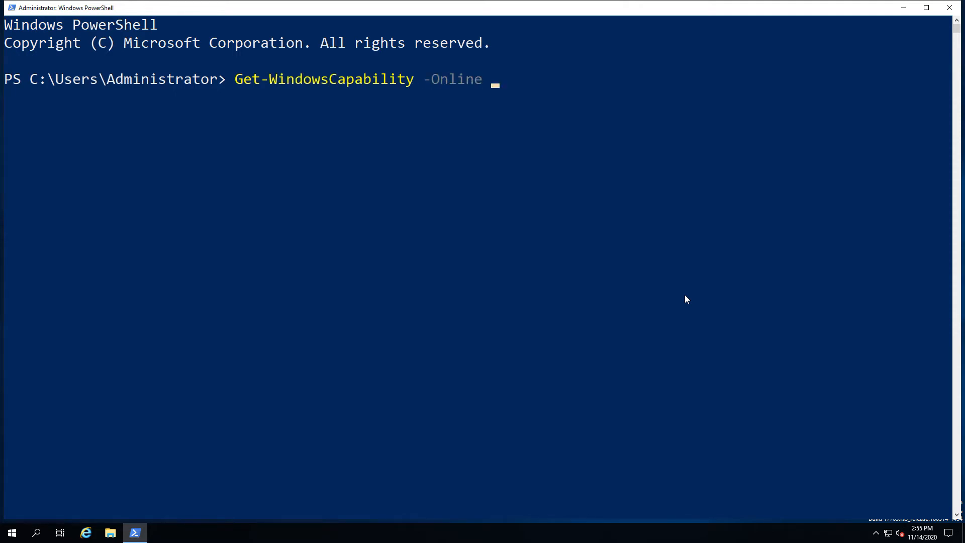
text(|)
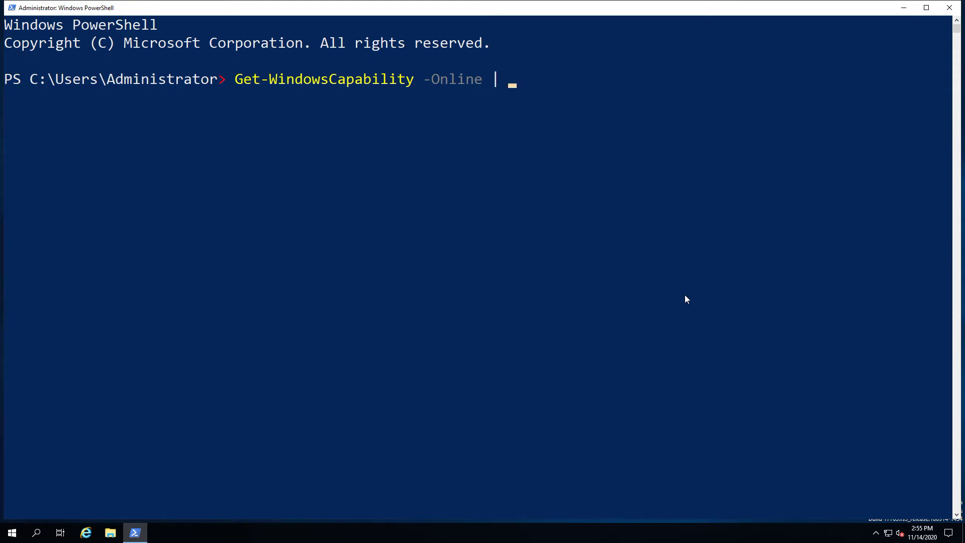
text(Where-Object na)
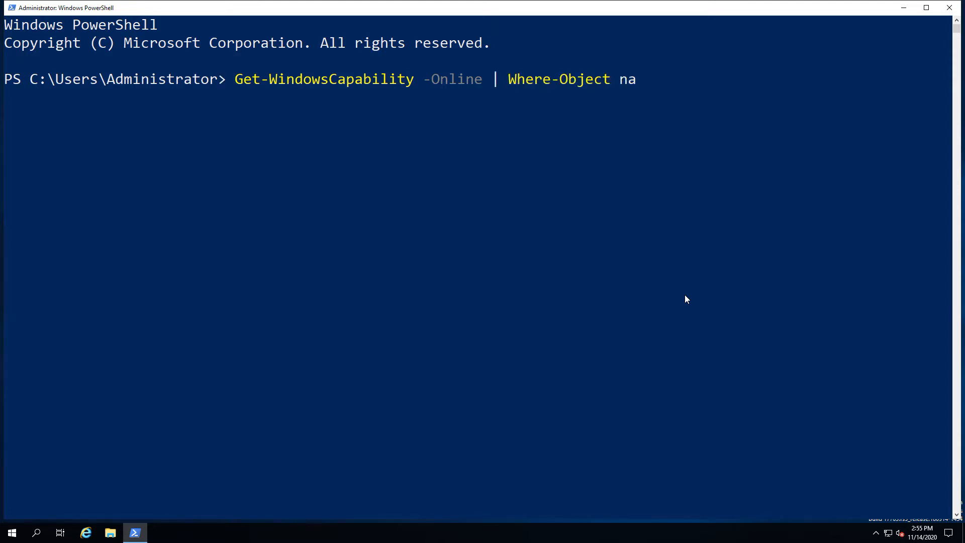
text(me -like)
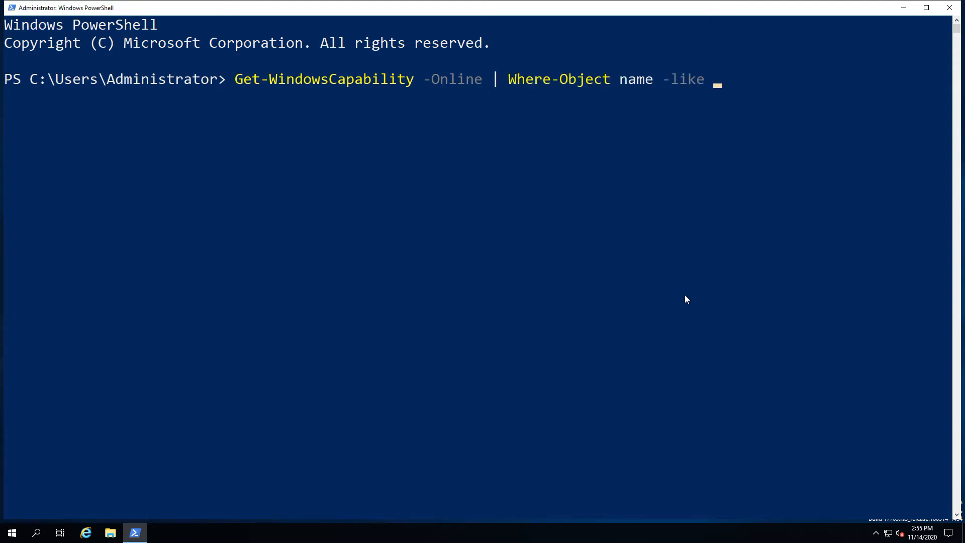
text('OpenSSH)
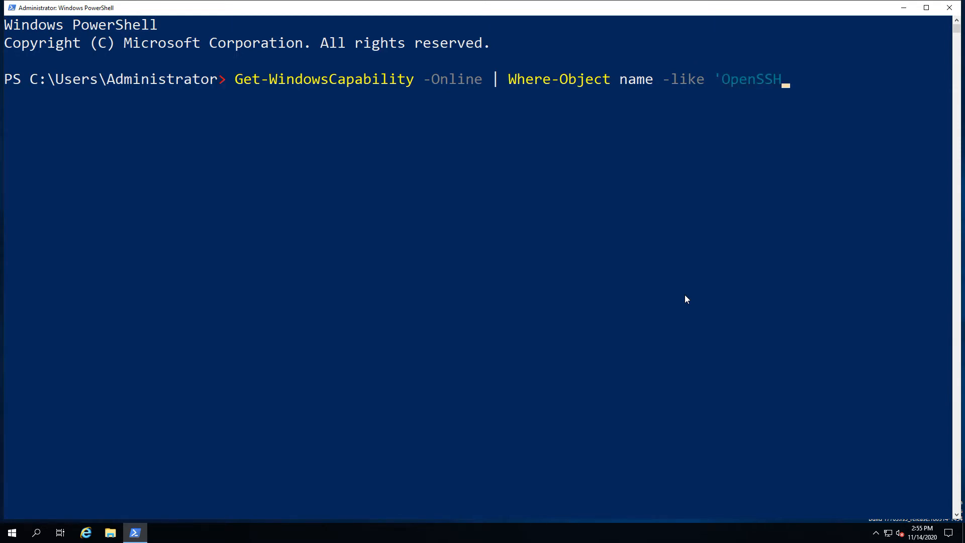
key(Enter)
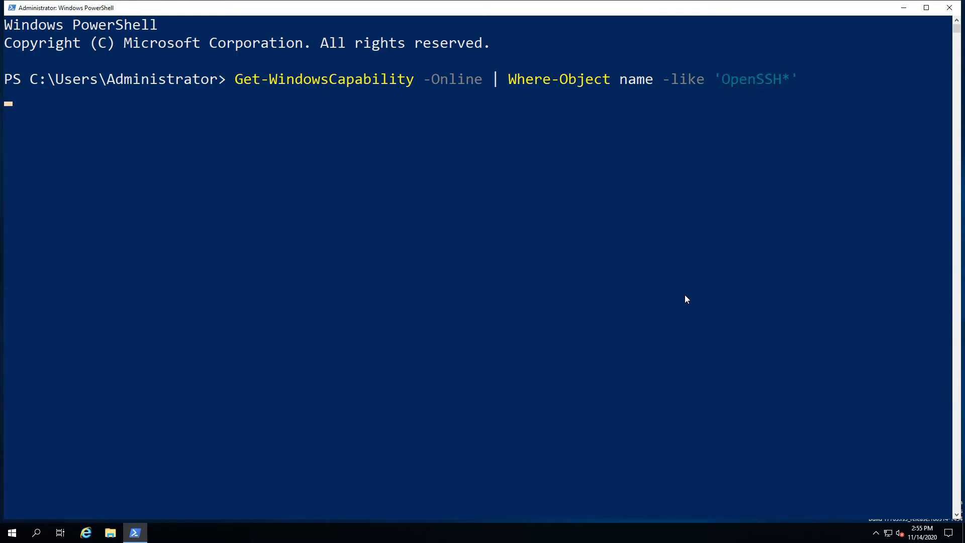
key(Enter)
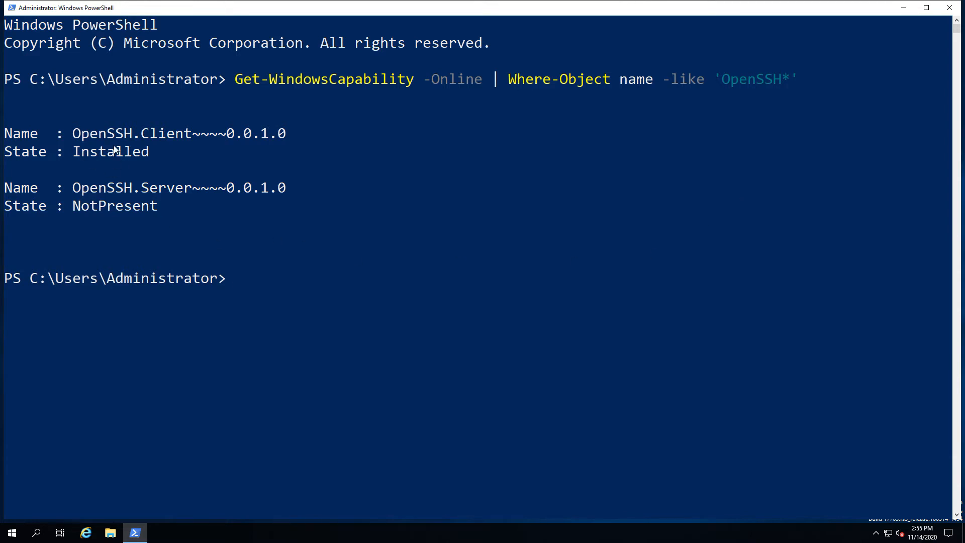
Add the capability OpenSSH.Server~~~~0.0.1.0 online with Add-WindowsCapability
text(add)
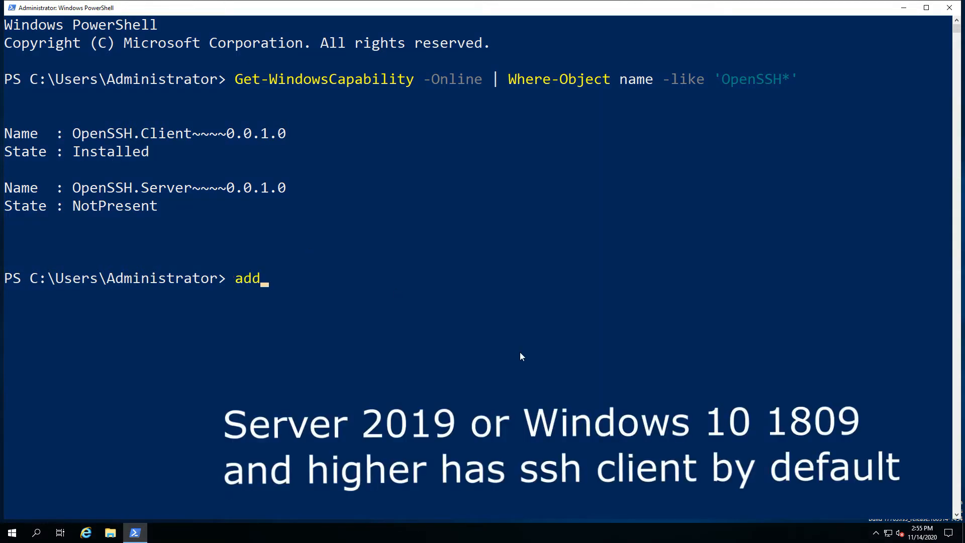
text(-windowsca)
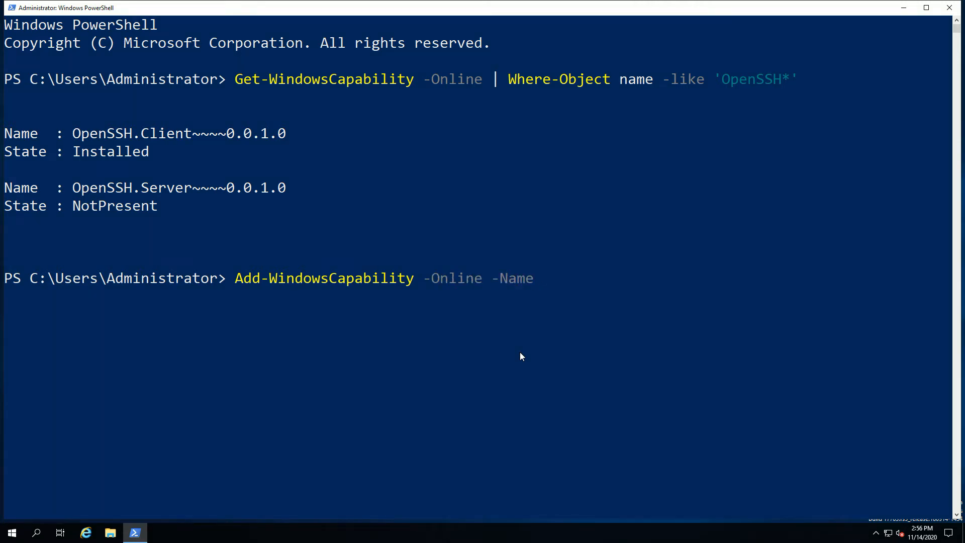
text(Open)
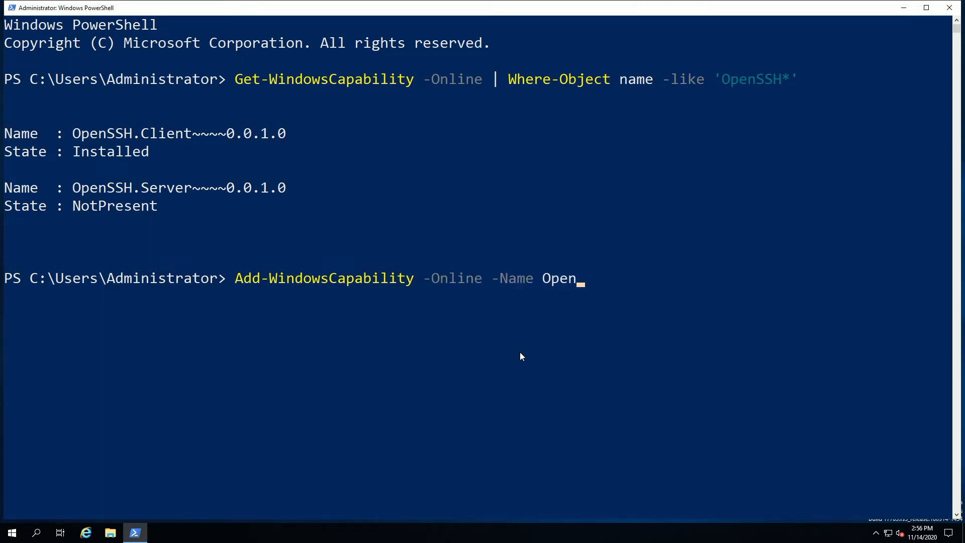
text(SSH.)
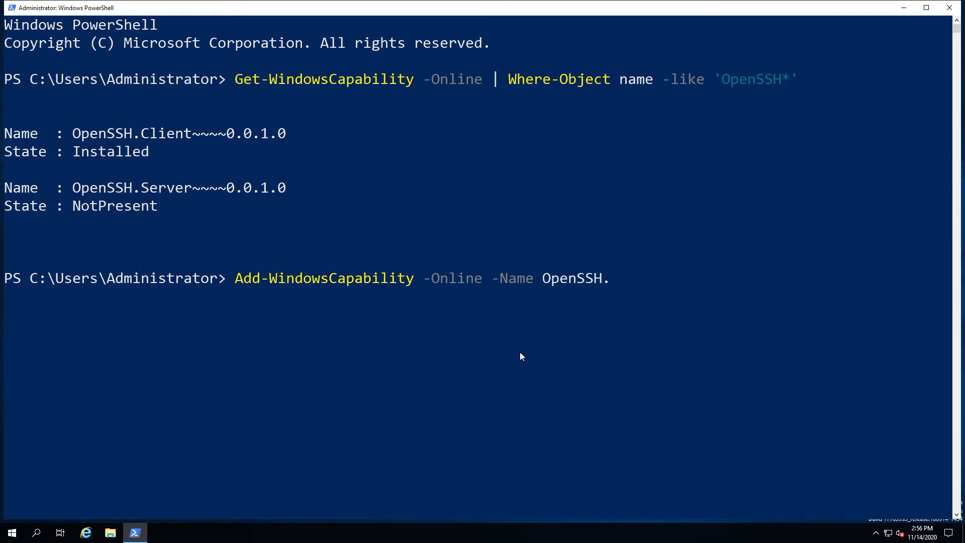
text(Server~~~)
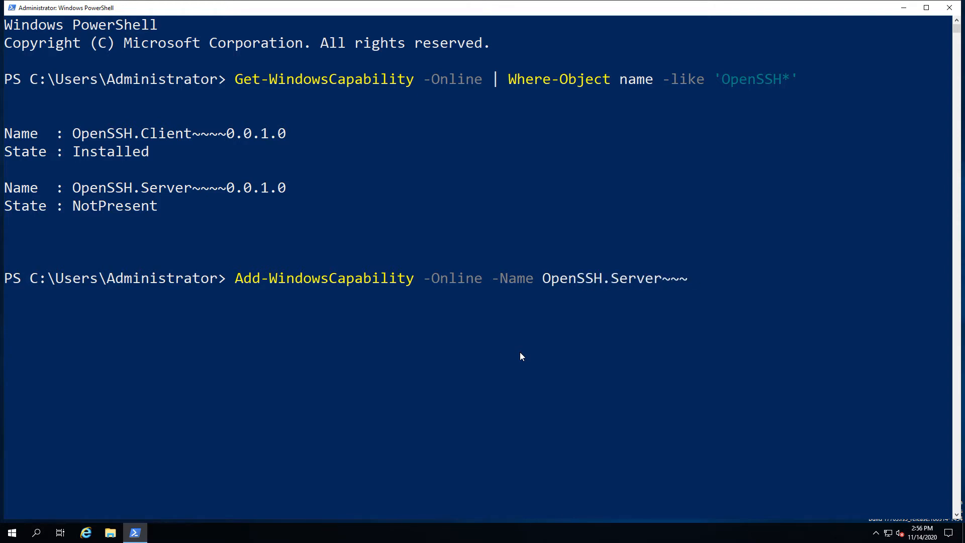
text(~0.0)
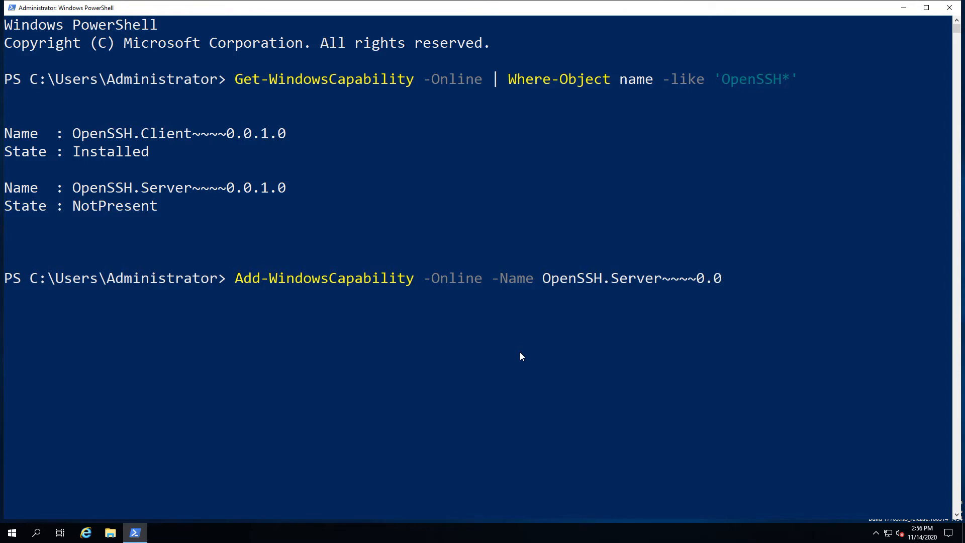
text(.1.0)
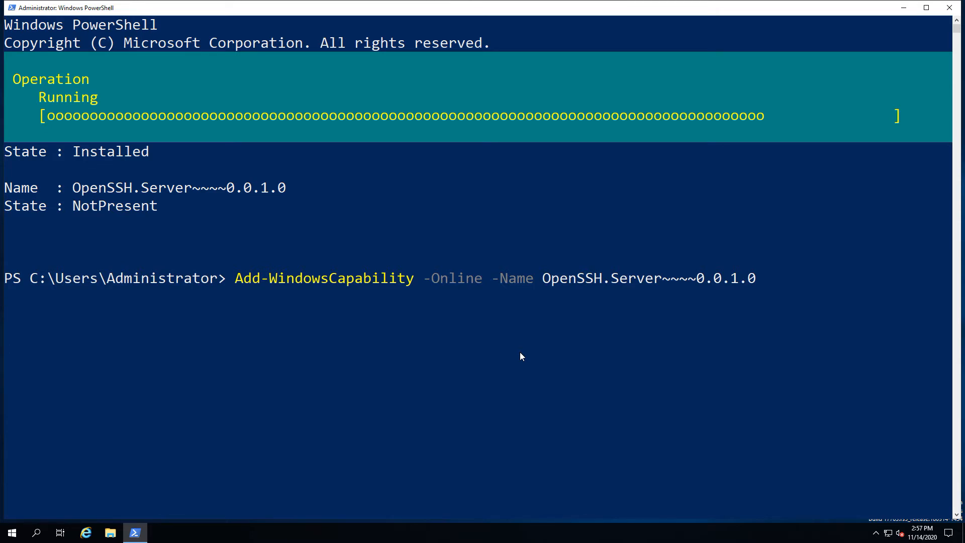
key(Enter)
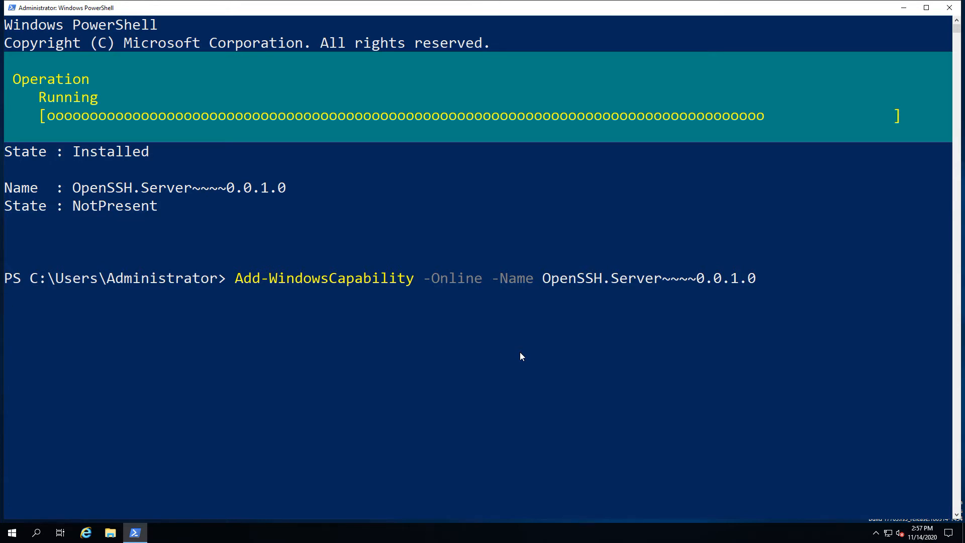
Rerun the OpenSSH capability lookup, showing both client and server Installed
key(Enter)
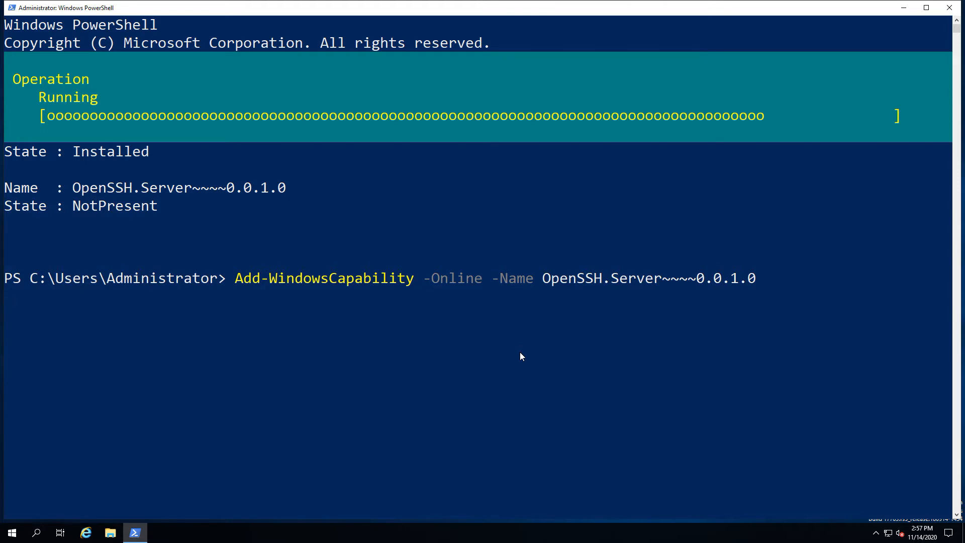
key(Enter)
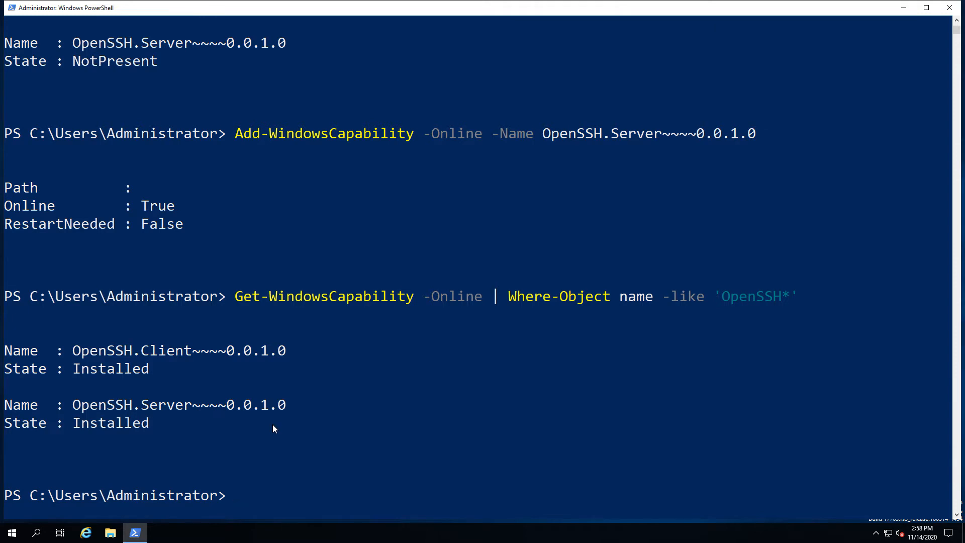
Start the sshd service and set its StartupType to 'Automatic'
text(star)
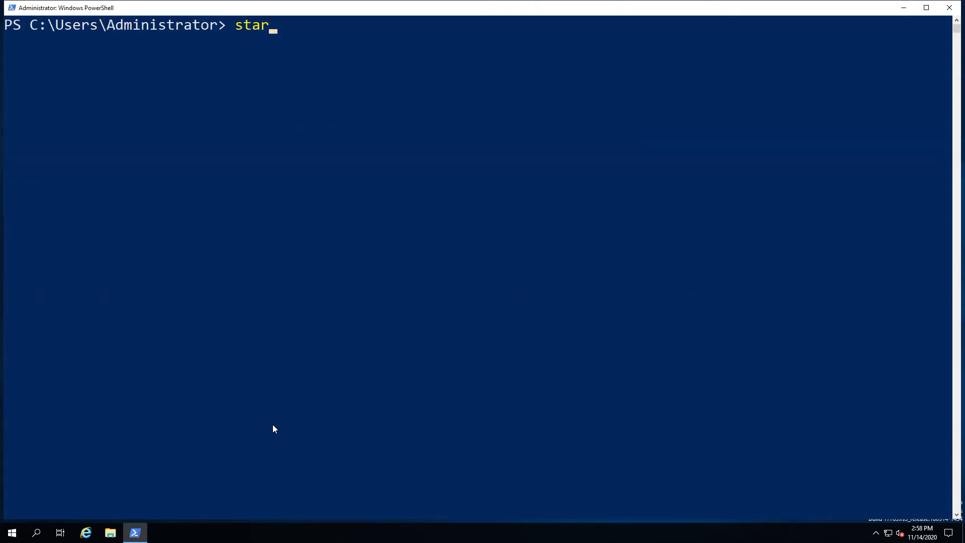
key(Tab)
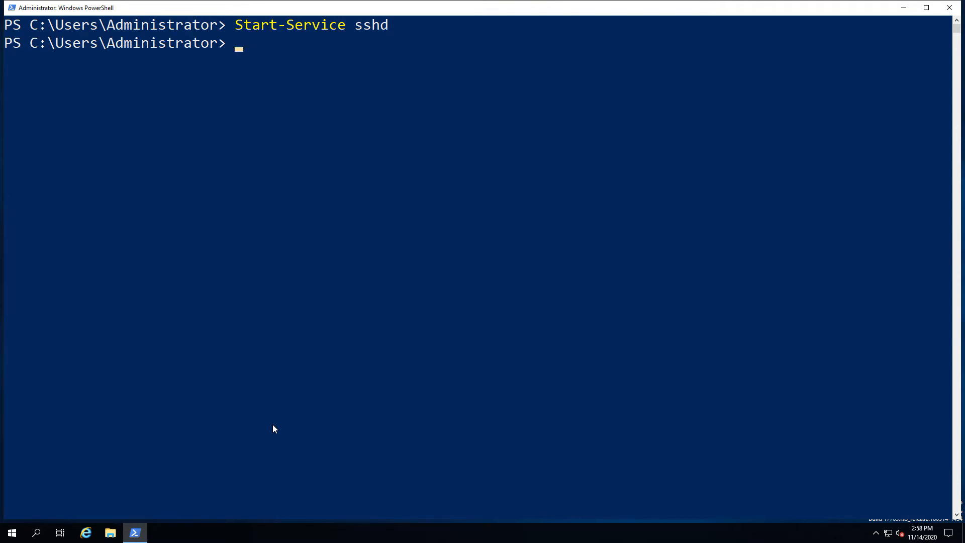
text(set-se)
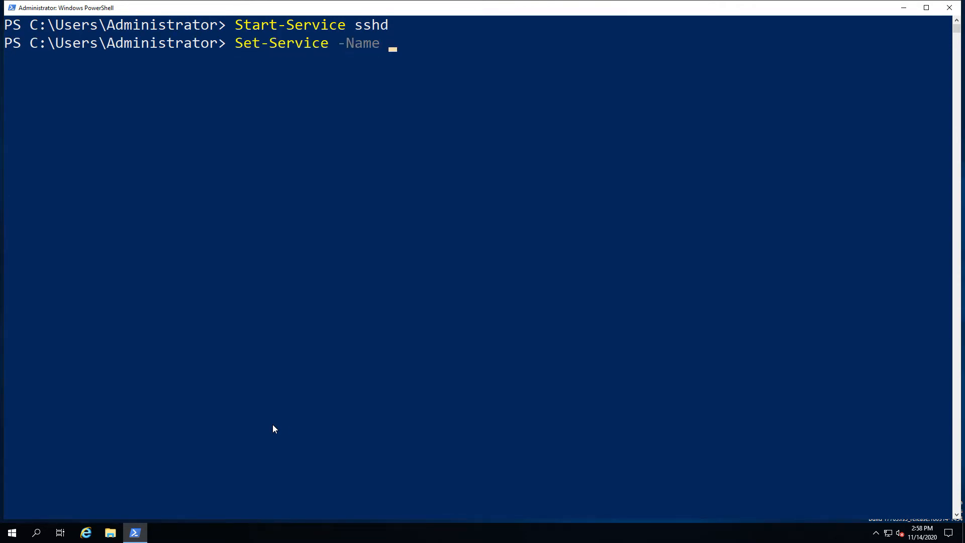
text(sshd -StartupType)
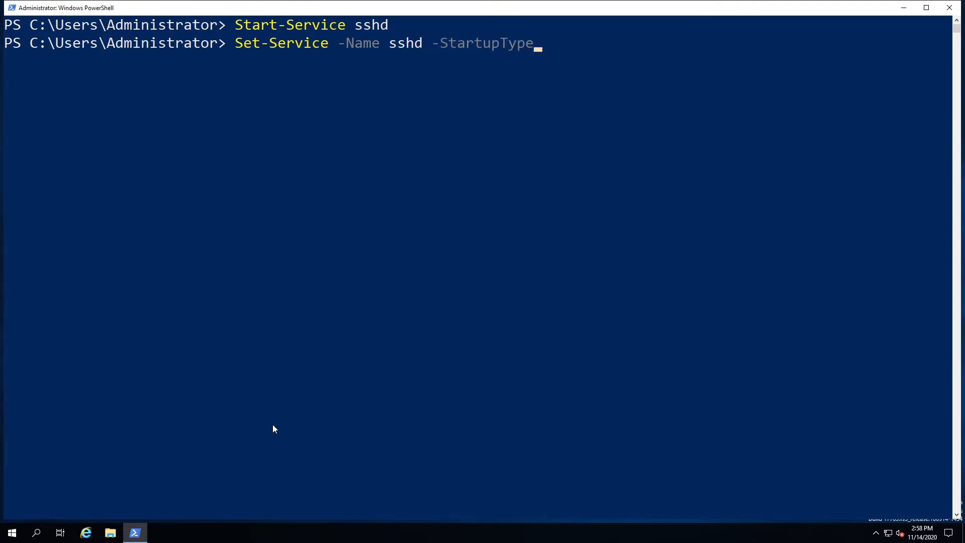
text('Automatic)
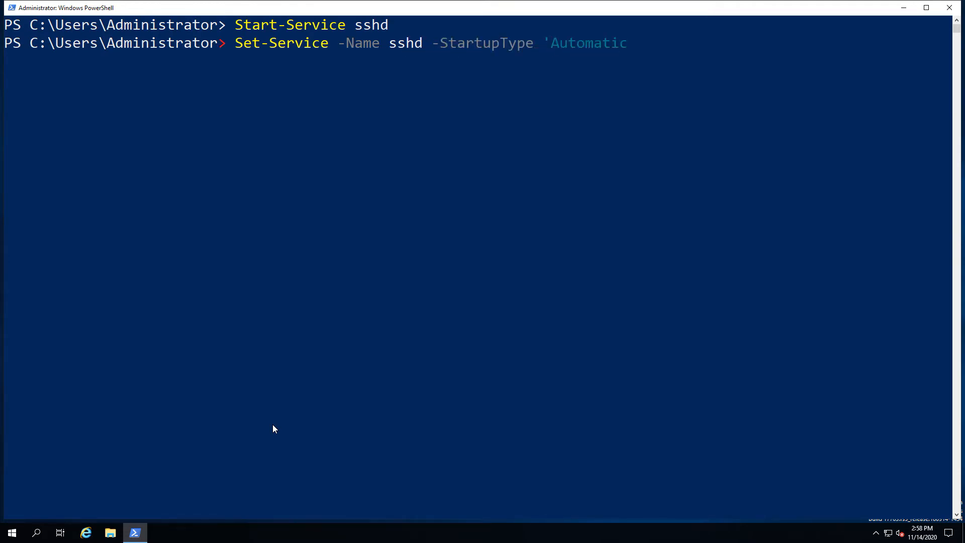
key(Enter)
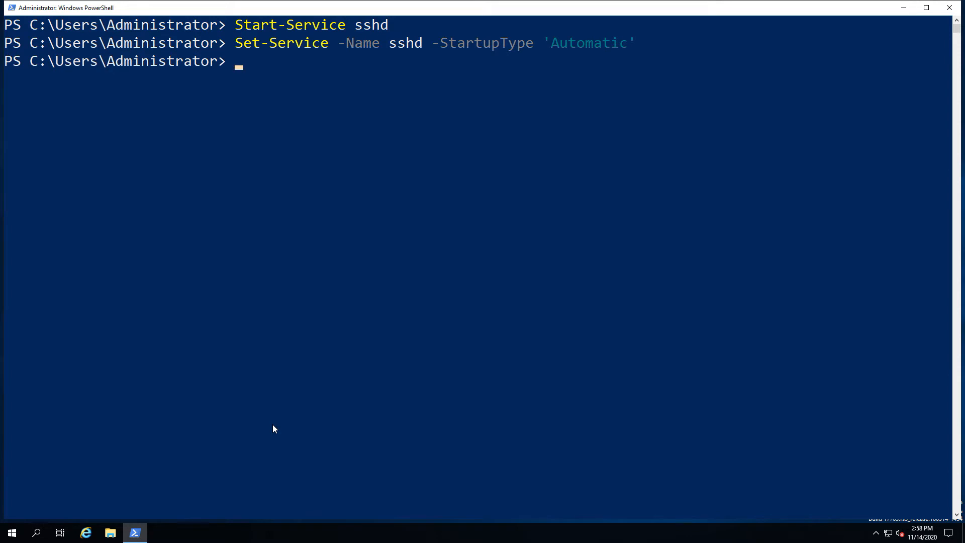
Query Get-NetFirewallRule -name *ssh* to confirm OpenSSH-Server-In-TCP is enabled, then clear the console
text(get-)
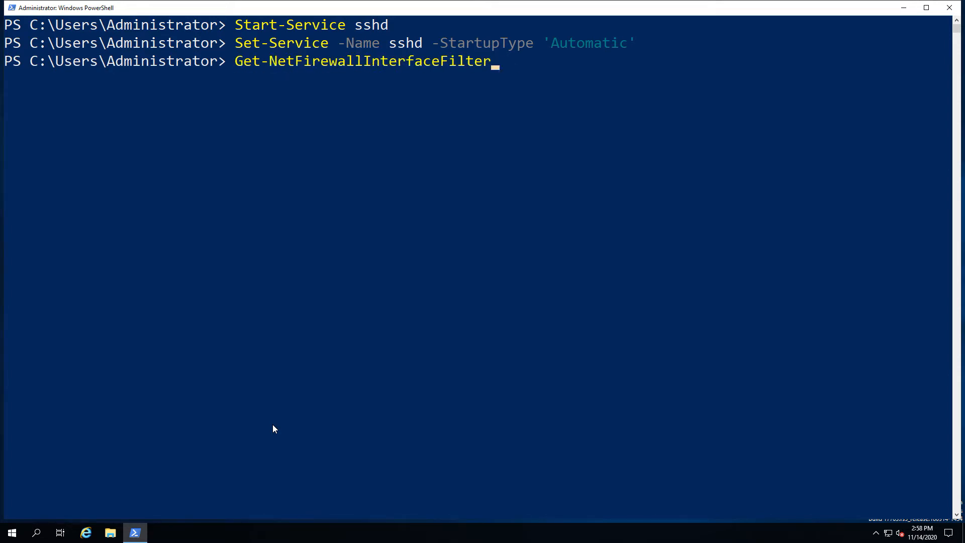
text(Get-NetFirewallRule)
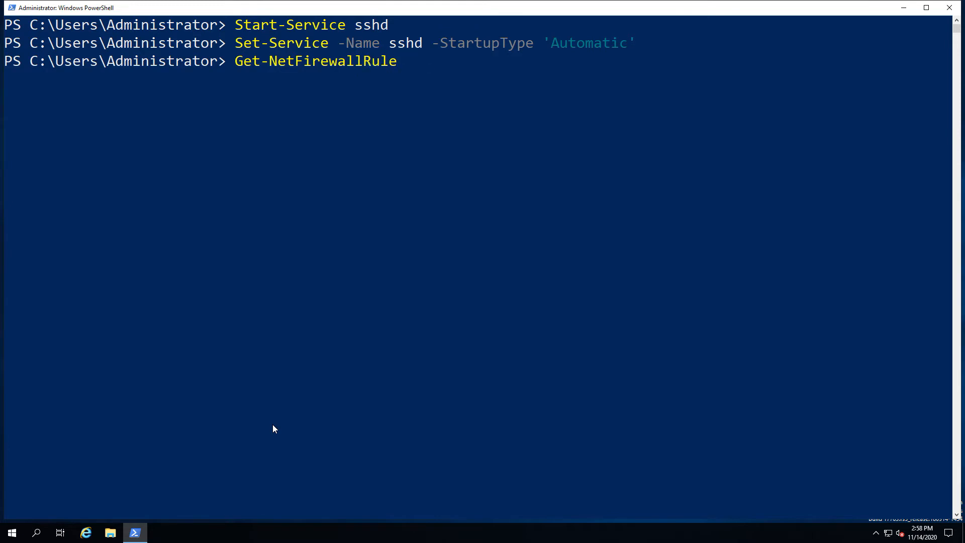
text(-name *)
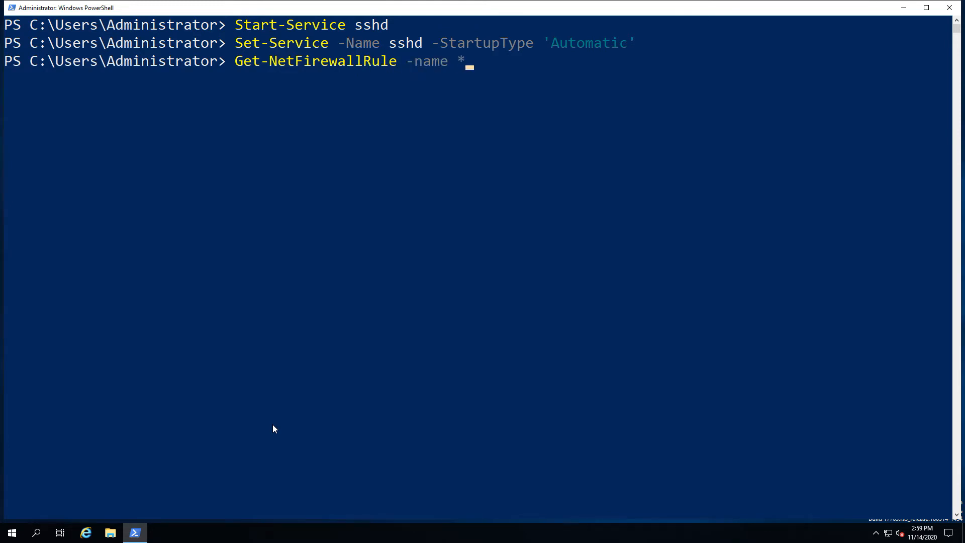
text(ssh*)
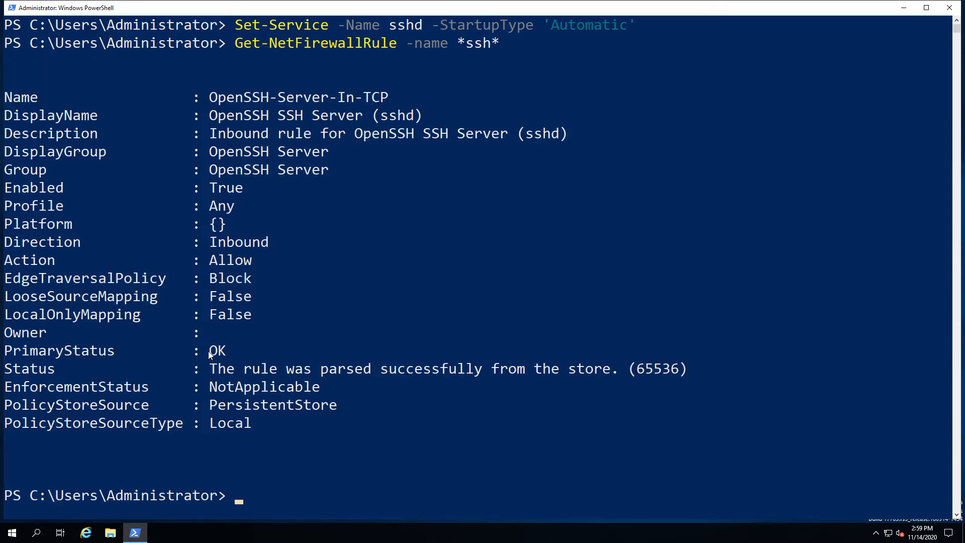
mouse_move(292, 205)
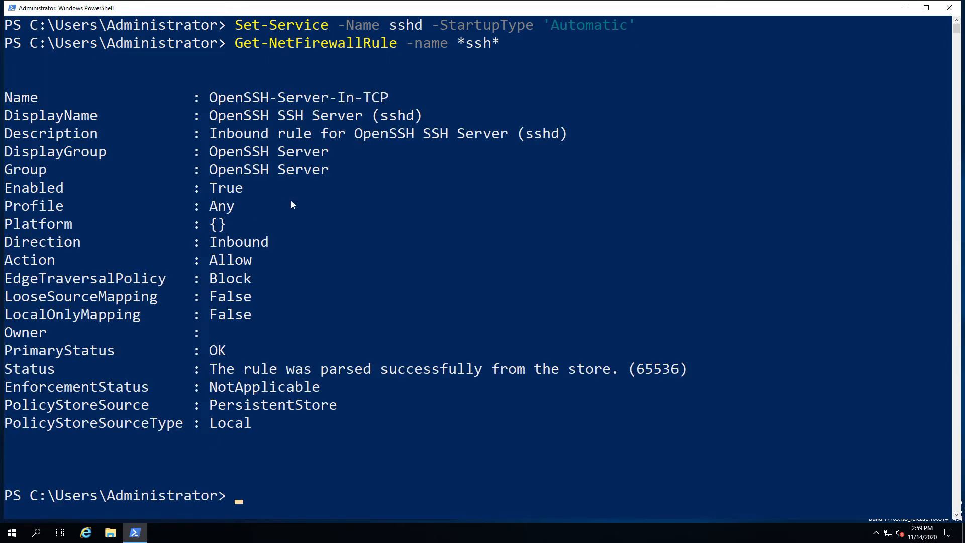
mouse_move(335, 324)
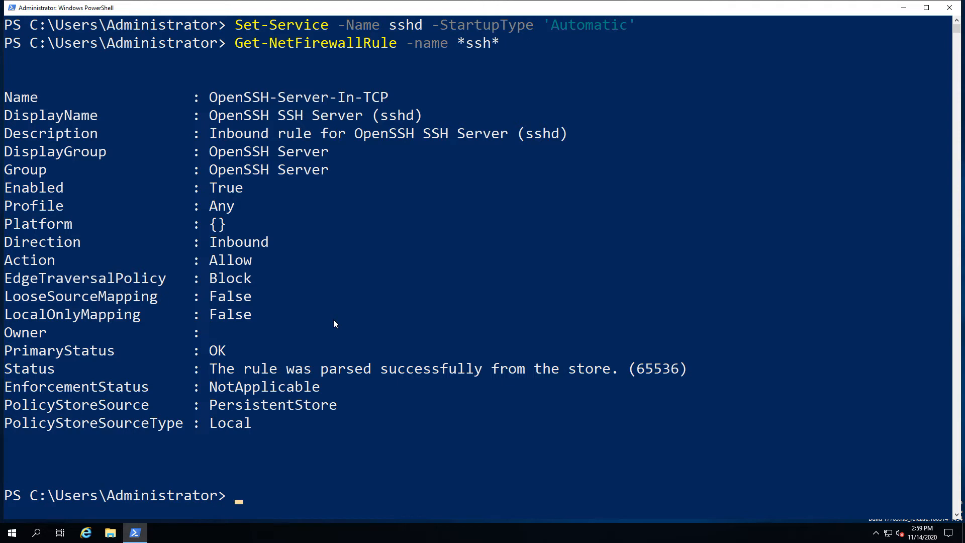
text(clear)
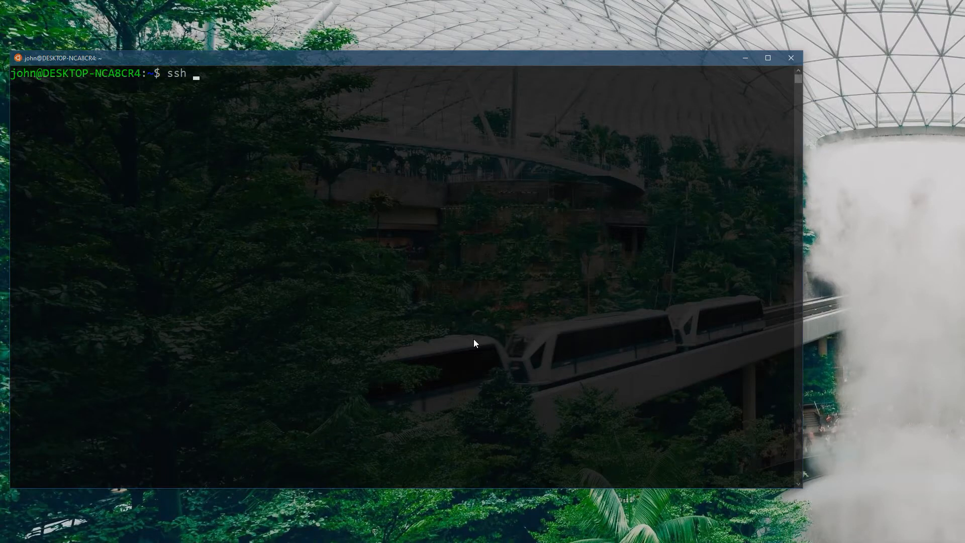
text(administra)
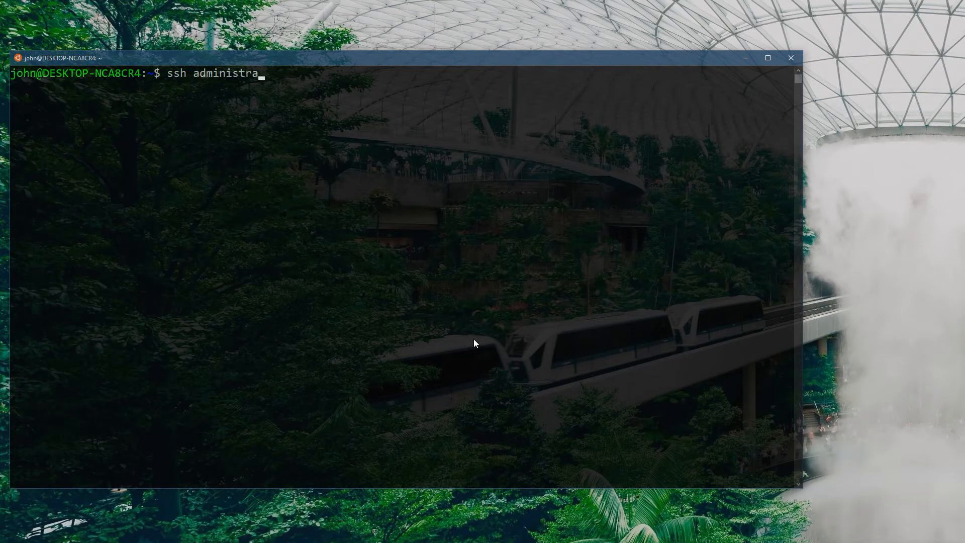
text(tor)
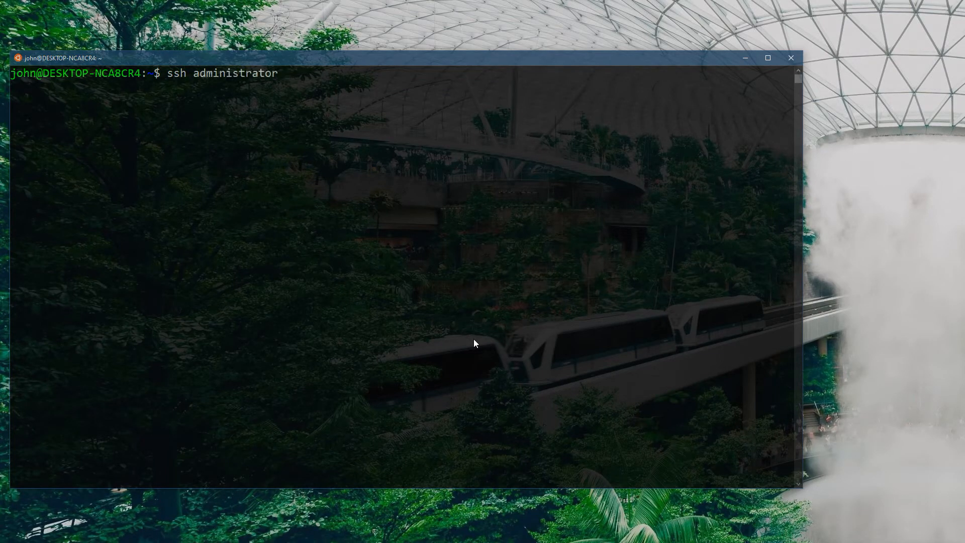
text(@192)
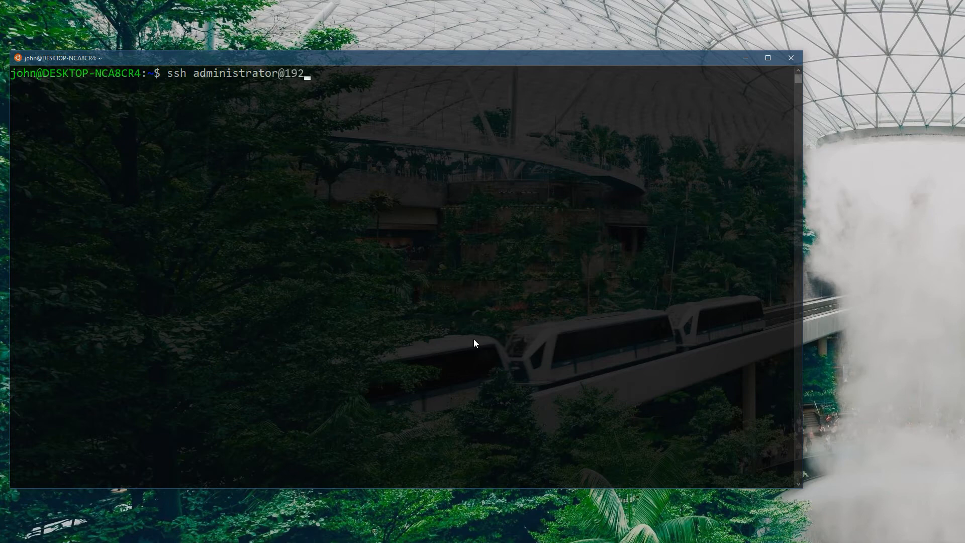
text(.168.1.232)
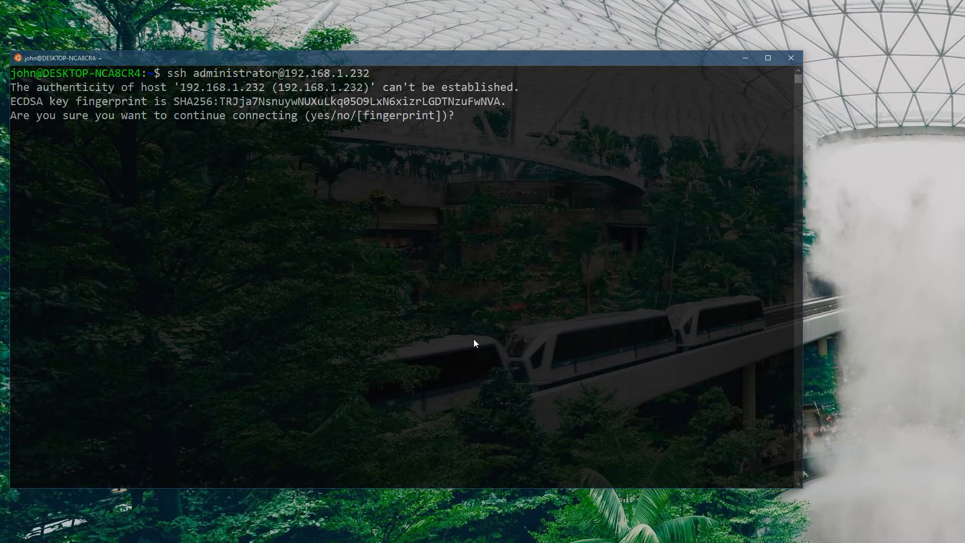
text(yes)
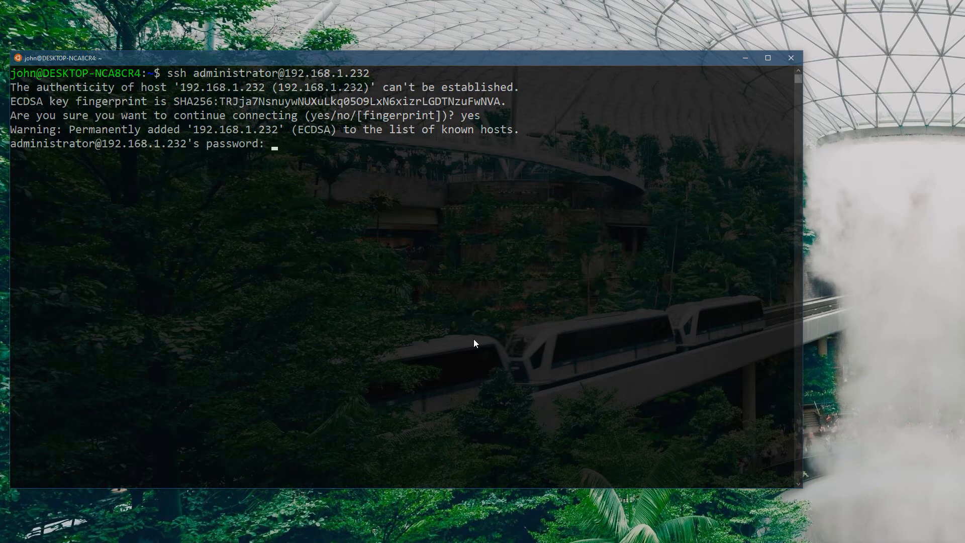
key(Enter)
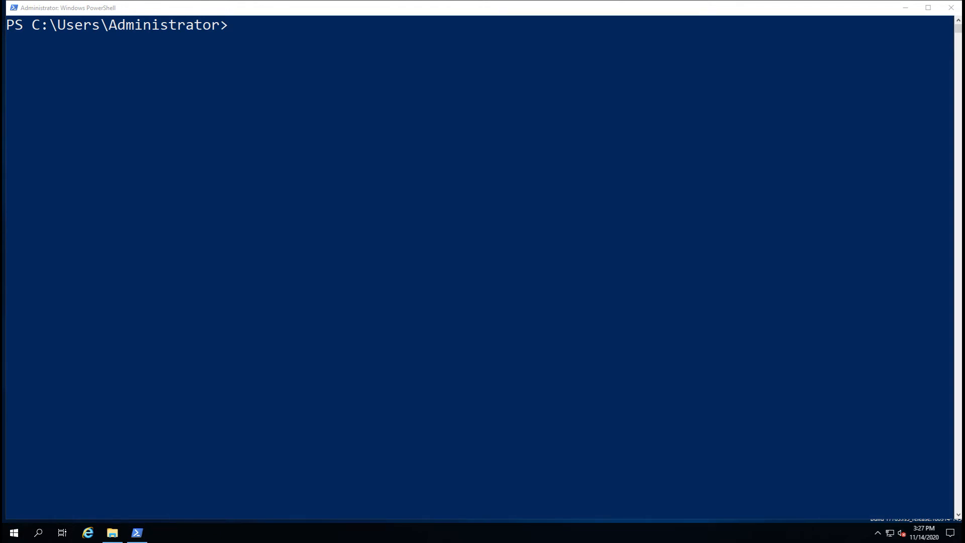
mouse_move(144, 261)
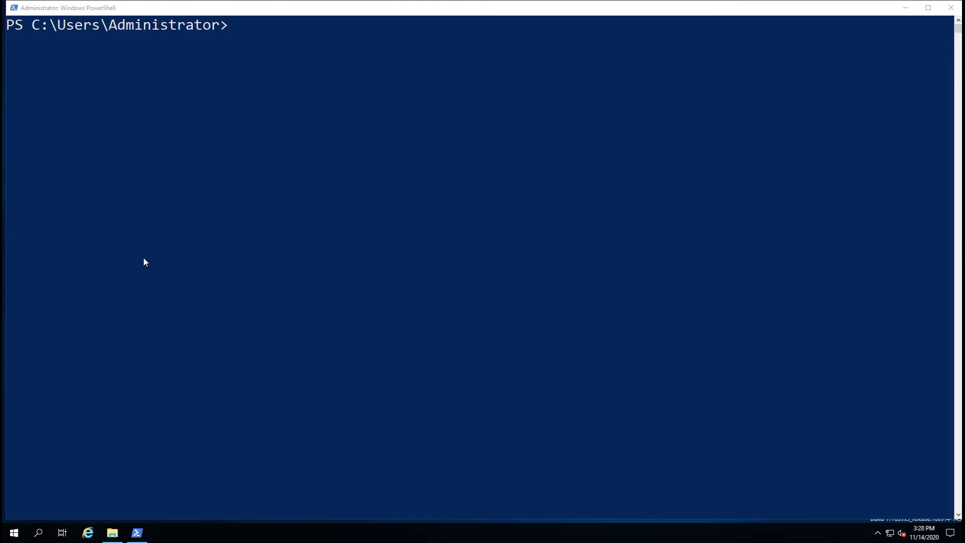
Invoke-WebRequest the authorized_keys URL into $env:ProgramData\ssh\administrators_authorized_keys with ascii encoding
text((Invoke-WebRequest -UseBasicParsing "https://raw.githubusercontent.com/HealisticEngineer/Ubuntu/master/ssh/authorized_keys.key").content | Out-File $env:ProgramData\ssh\administrators_authorized_keys -Encoding ascii)
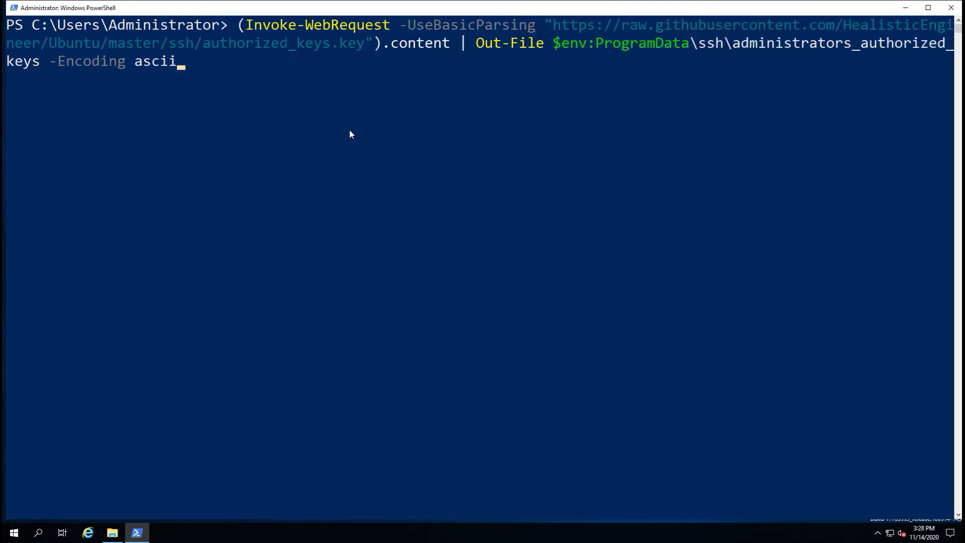
mouse_move(772, 30)
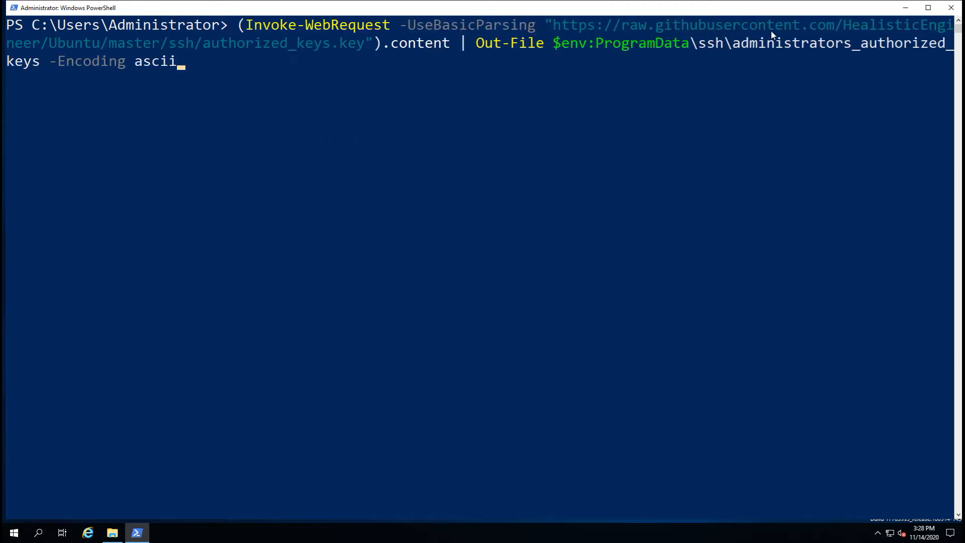
mouse_move(272, 74)
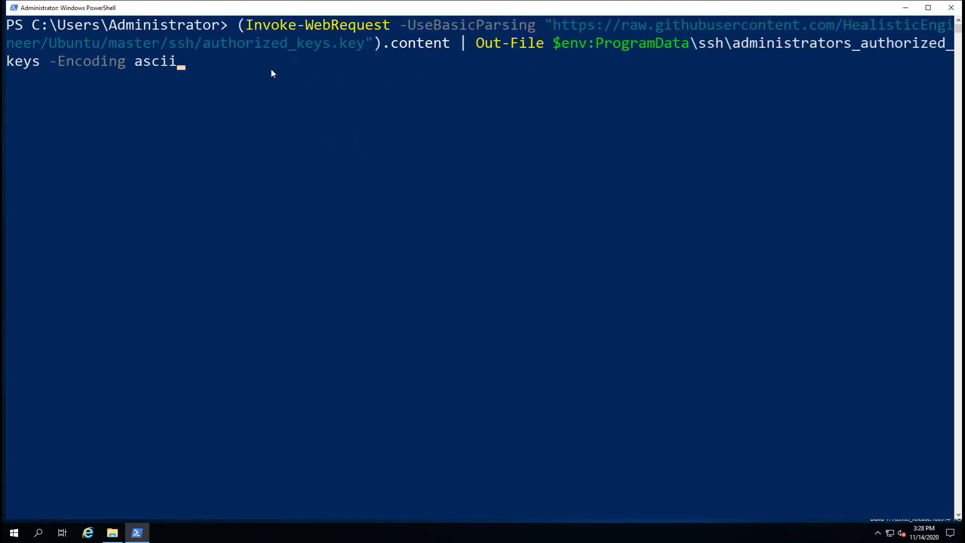
mouse_move(434, 87)
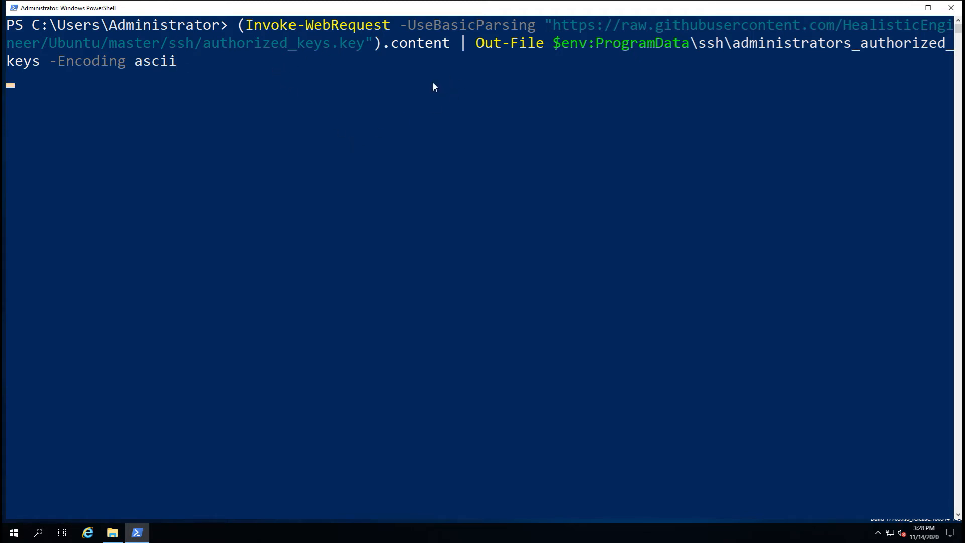
key(Enter)
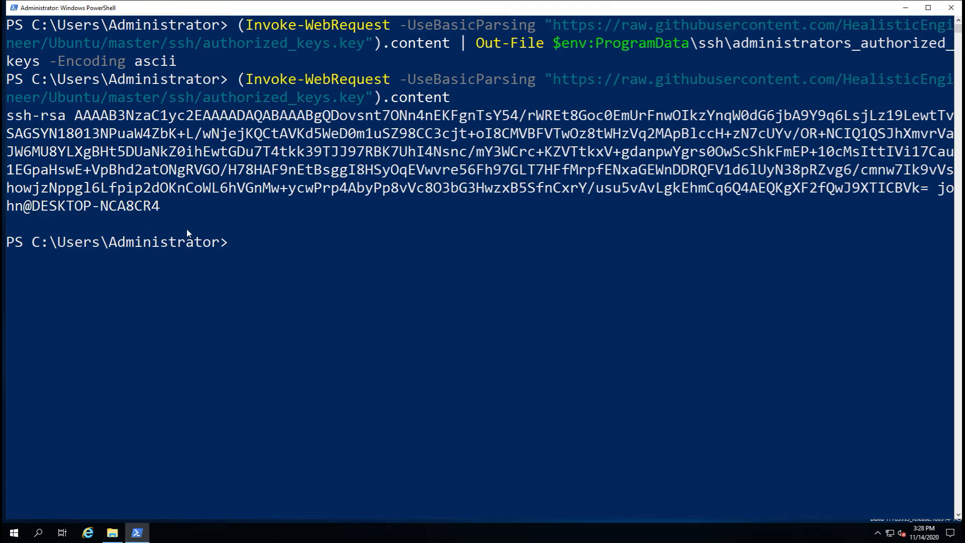
mouse_move(318, 341)
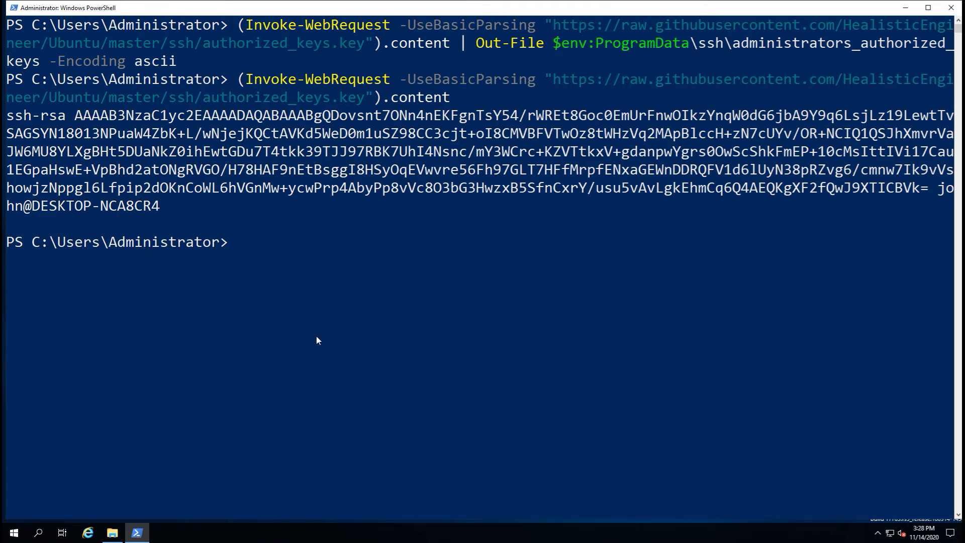
Browse ProgramData\ssh, checking administrators_authorized_keys, the ECDSA public key and ssh_host_rsa_key, then minimize Explorer
click(113, 533)
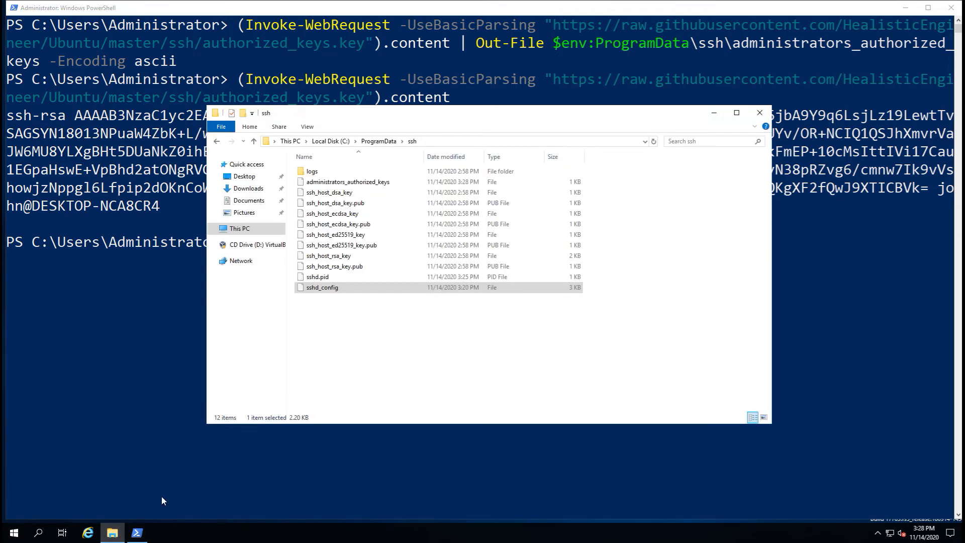
click(348, 181)
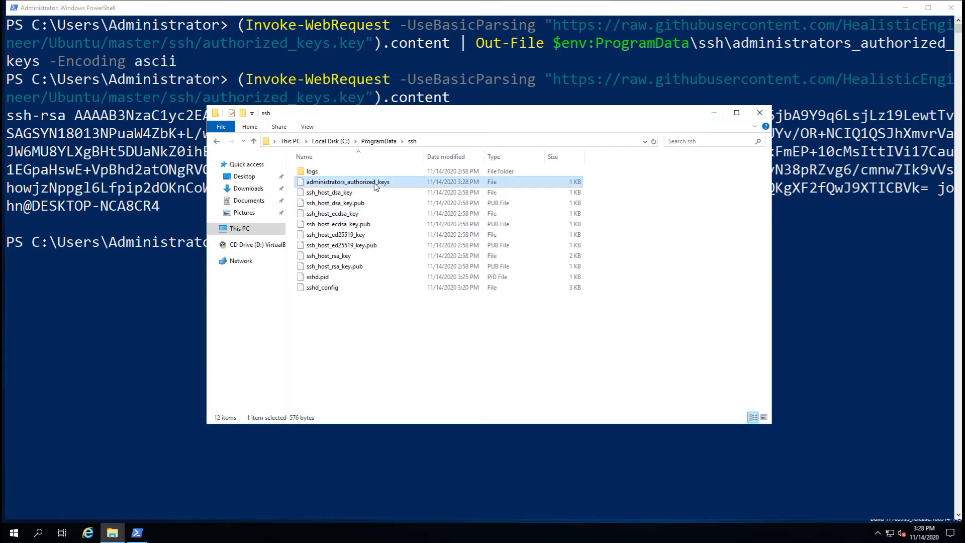
mouse_move(383, 190)
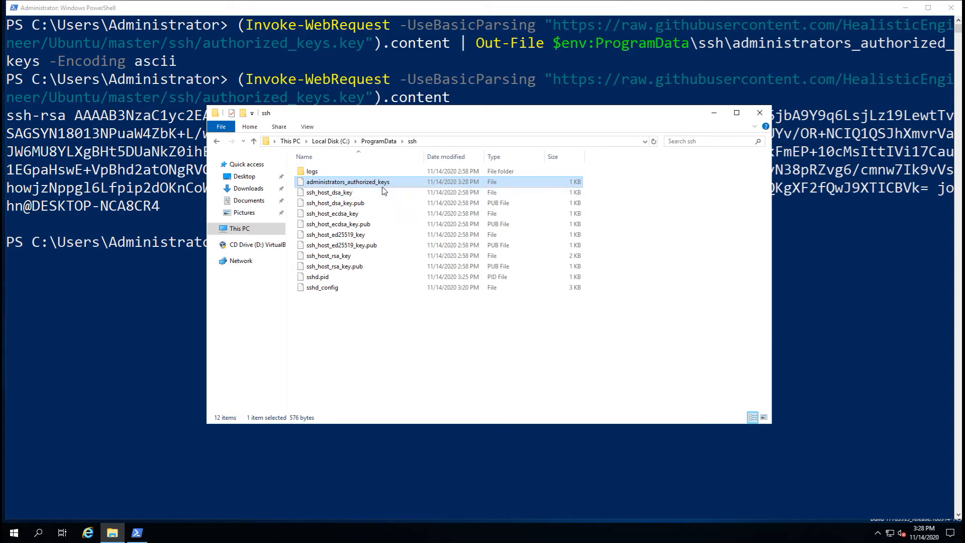
mouse_move(418, 310)
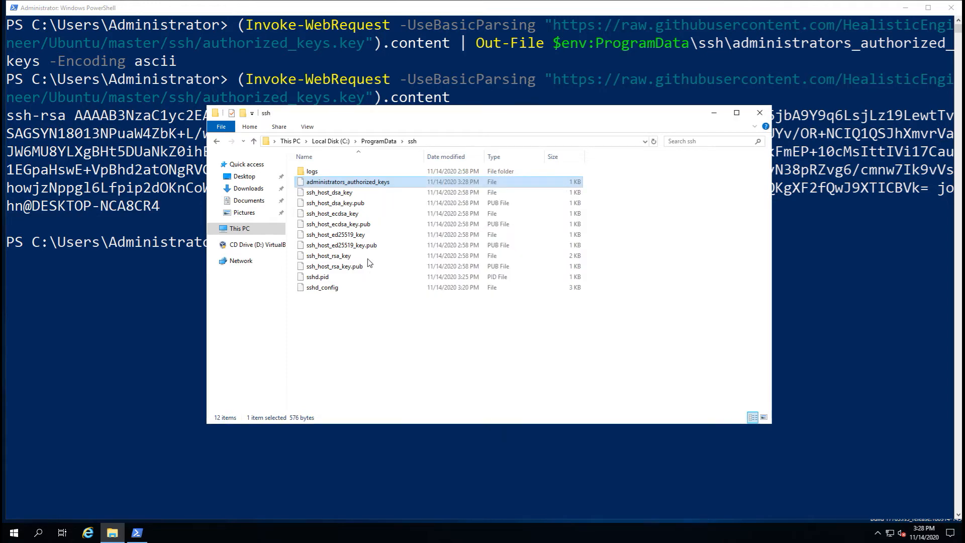
right_click(338, 224)
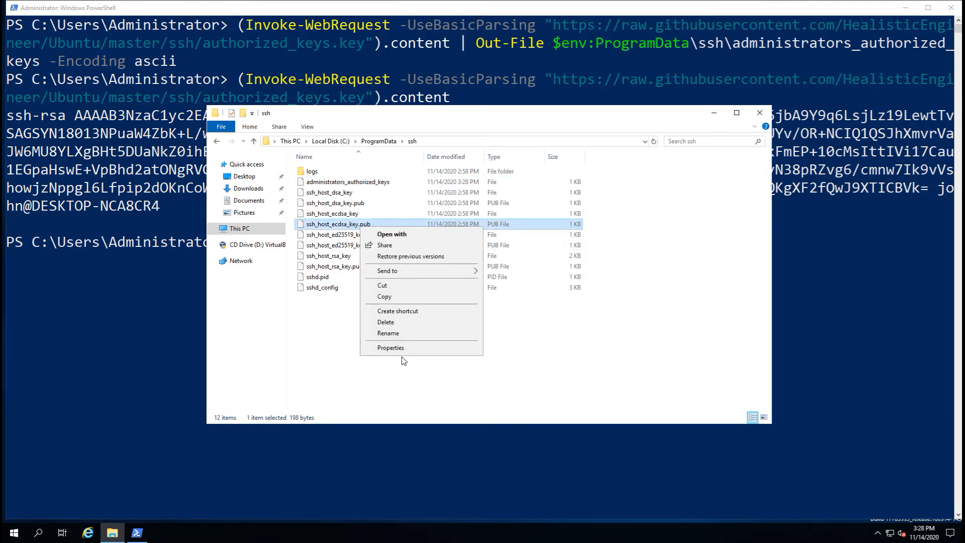
click(390, 347)
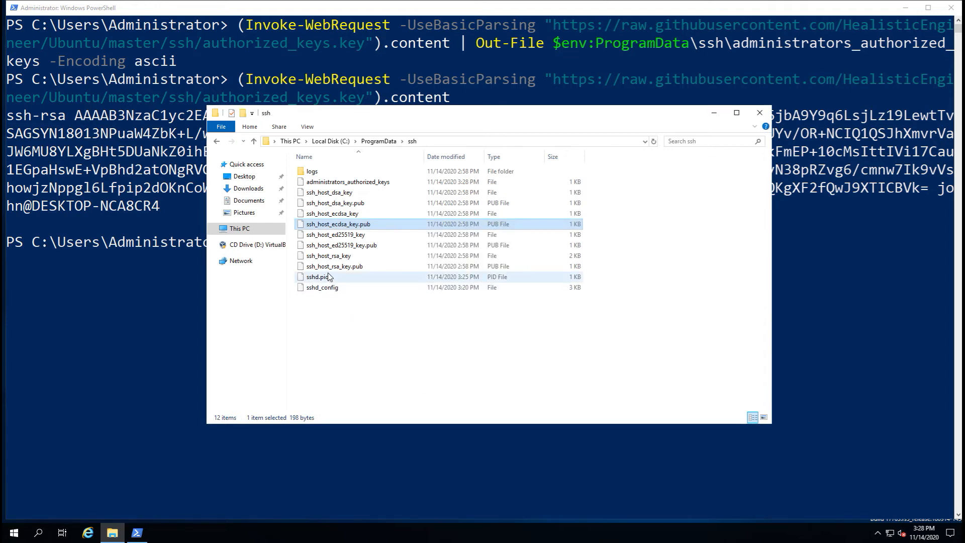
right_click(328, 255)
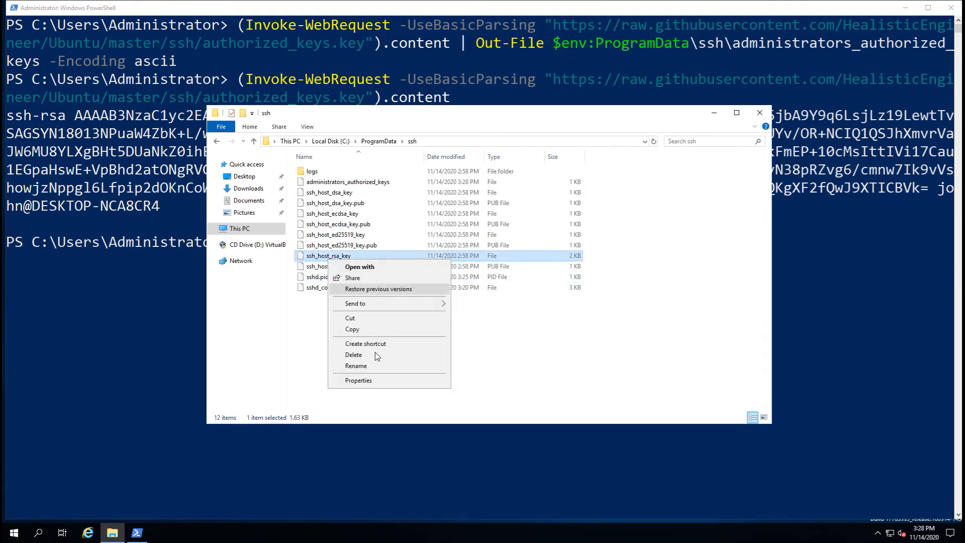
click(358, 381)
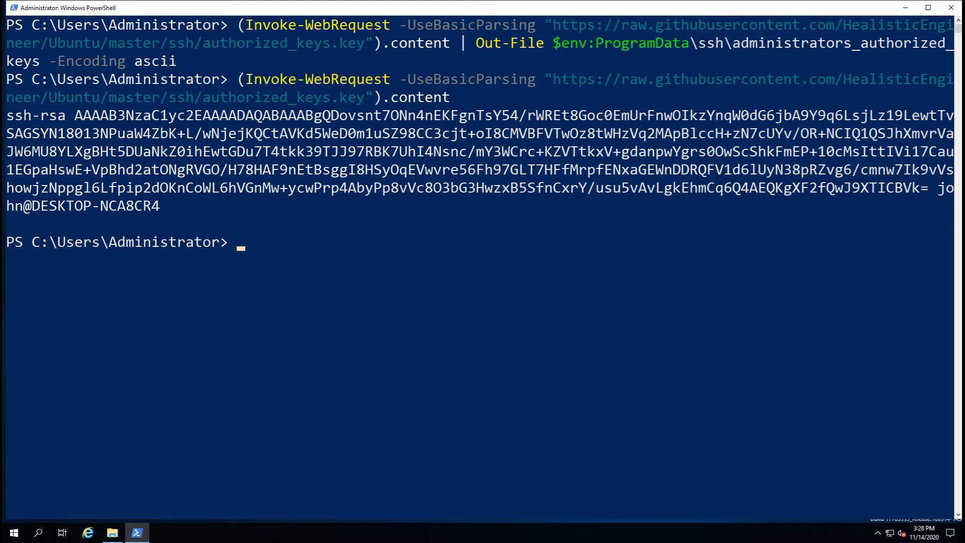
Copy the ACL of ssh_host_dsa_key onto administrators_authorized_keys via Get-Acl | Set-Acl, then return to Explorer
text(Get-Acl "$env:ProgramData\ssh\ssh_host_dsa_key" | Set-Acl $env:ProgramData\ssh\administrators_authorized_keys)
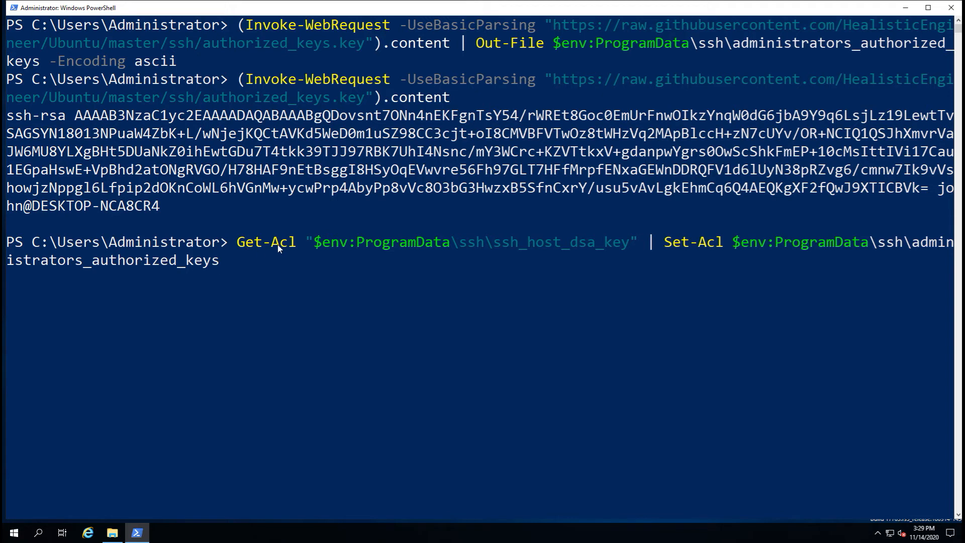
mouse_move(248, 290)
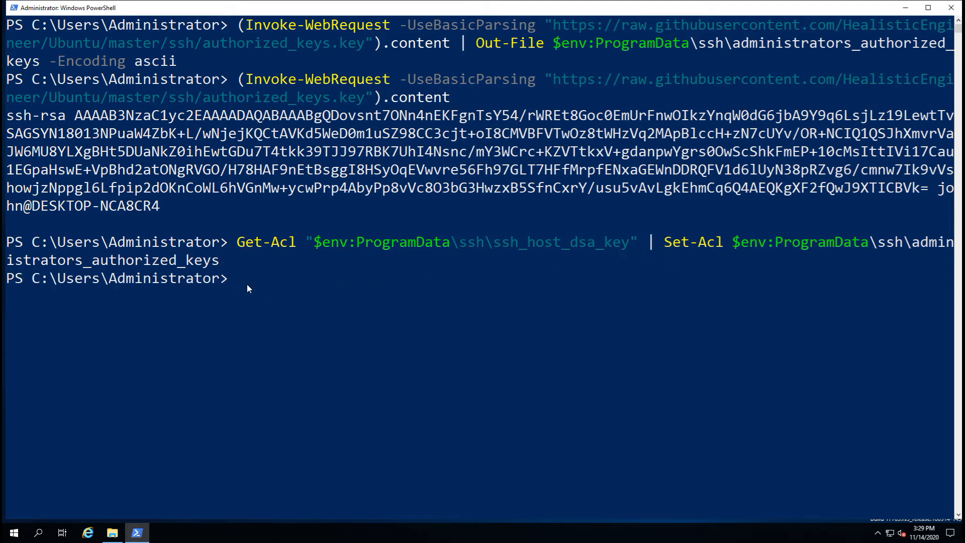
click(113, 533)
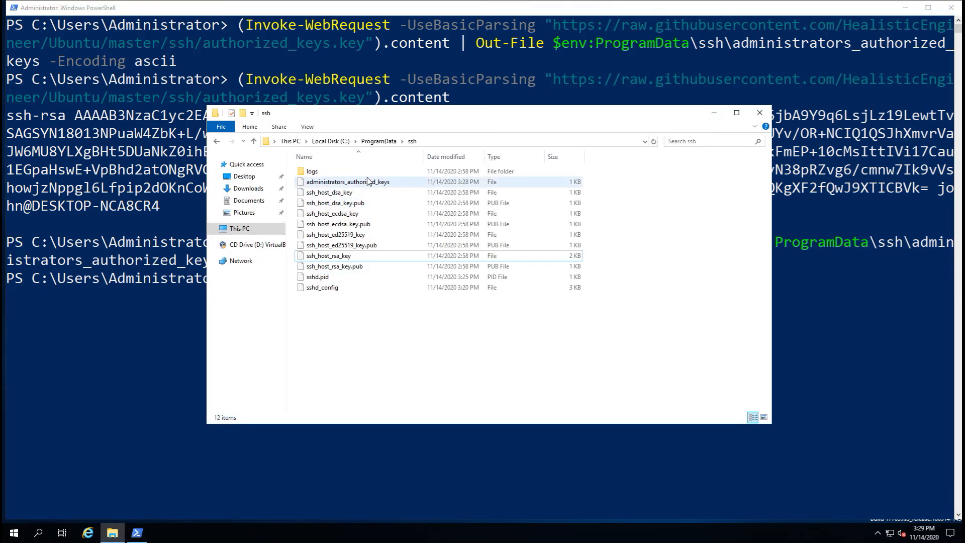
View administrators_authorized_keys Security properties showing only SYSTEM and Administrators, then cancel
right_click(350, 181)
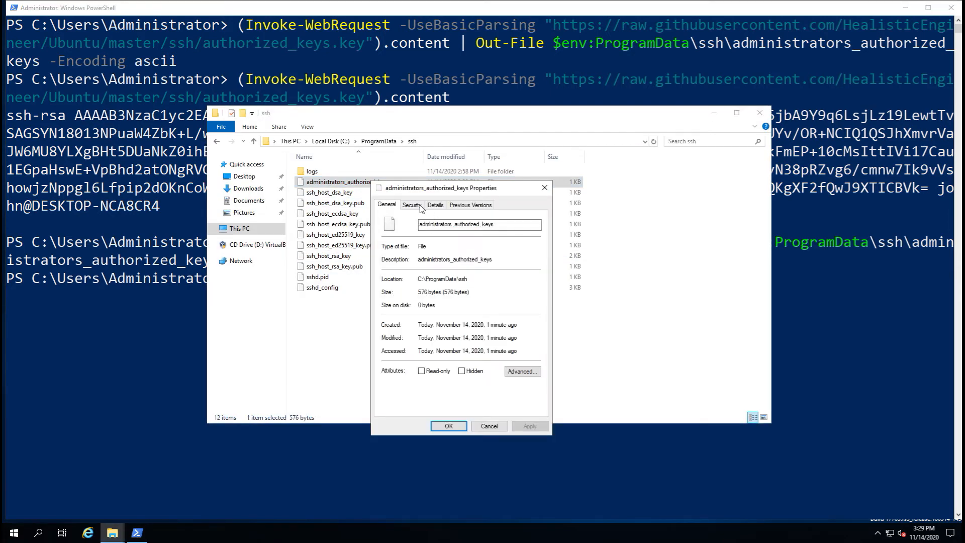
click(413, 205)
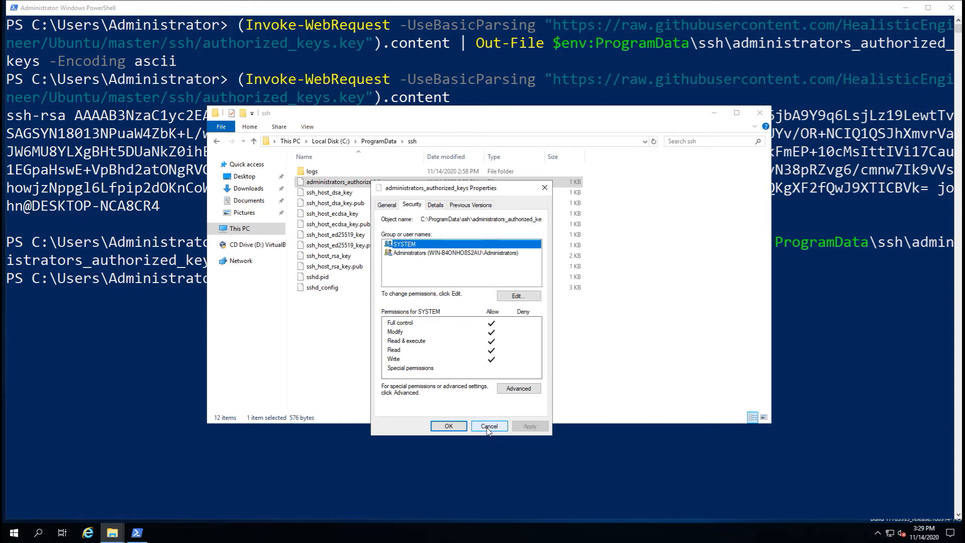
click(490, 426)
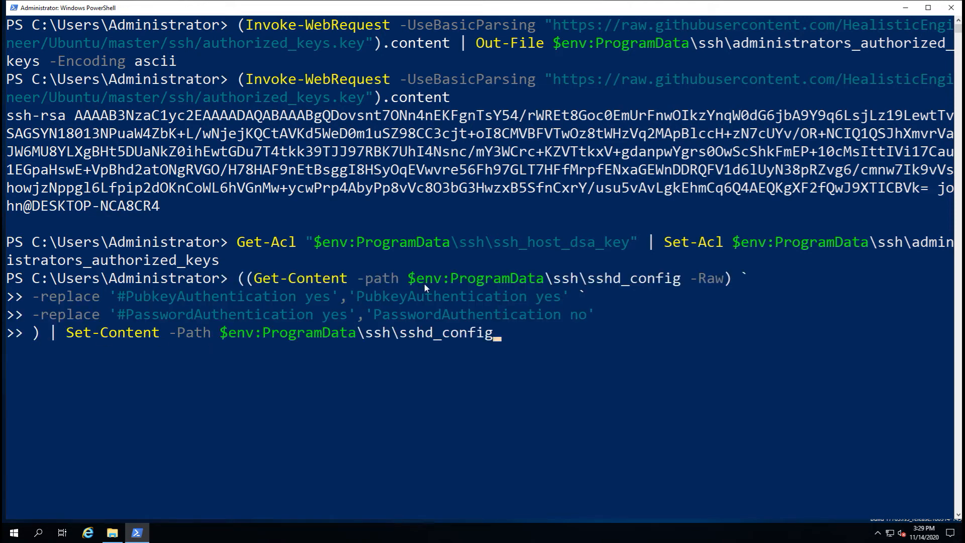
mouse_move(94, 304)
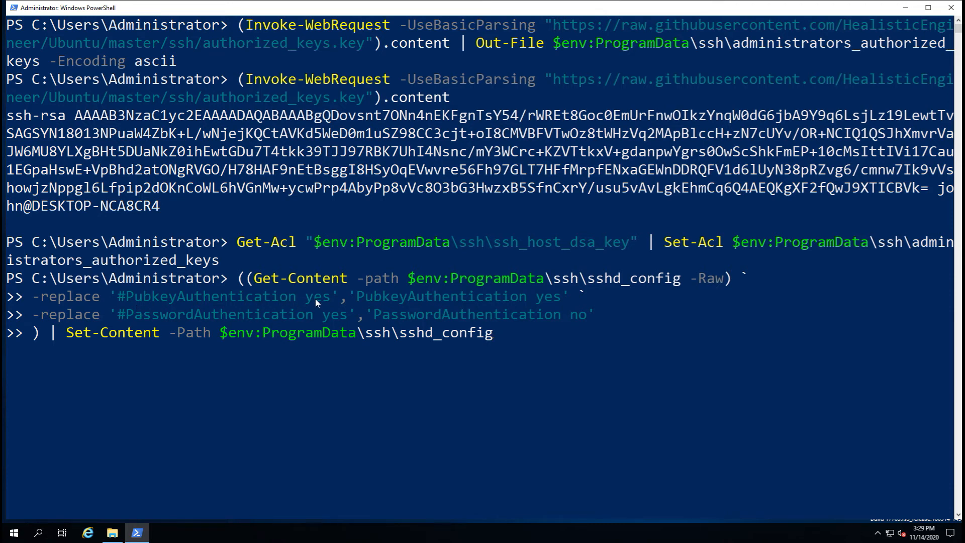
mouse_move(553, 314)
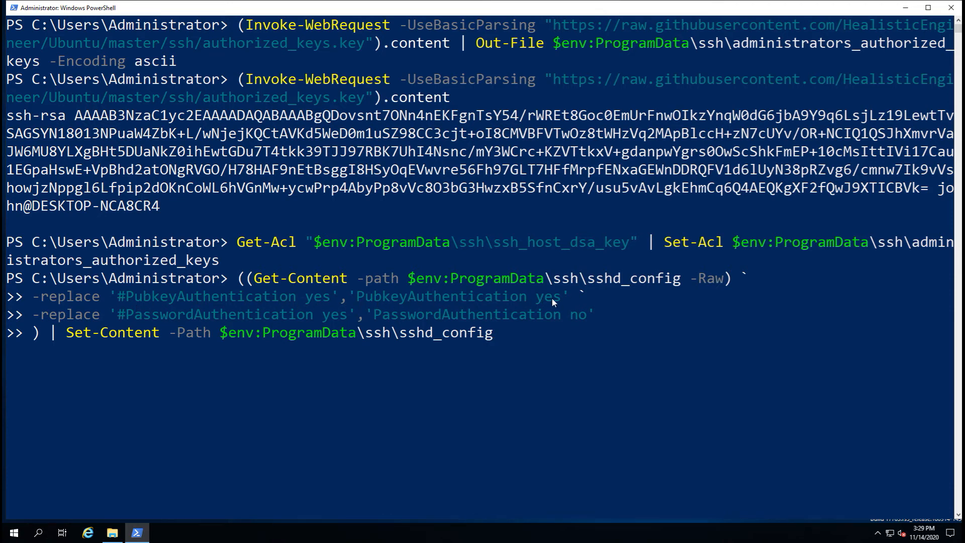
mouse_move(121, 300)
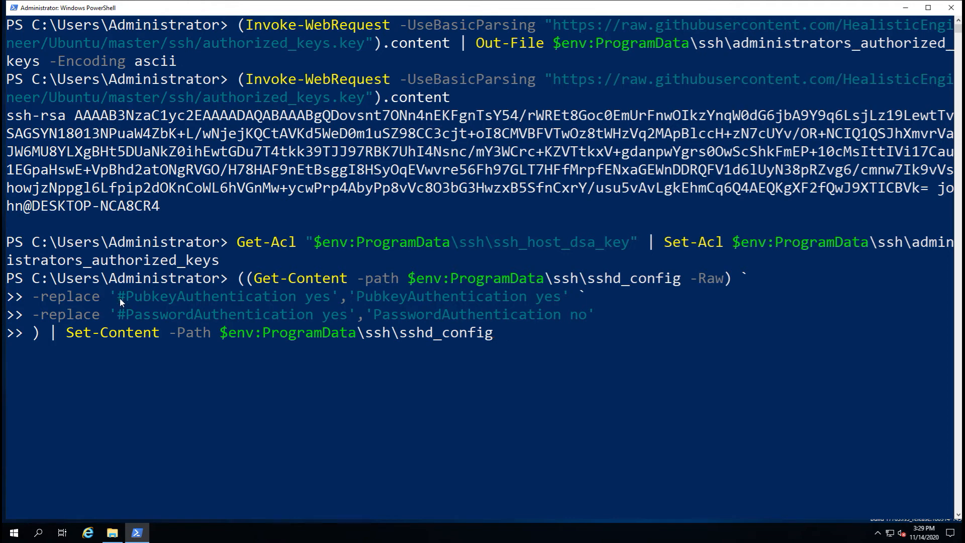
mouse_move(404, 313)
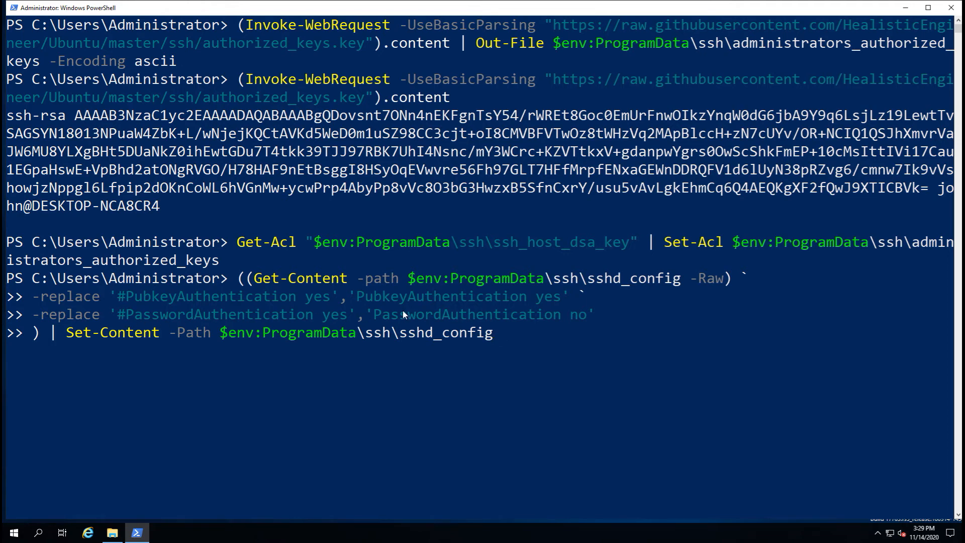
Run the sshd_config replacement setting PubkeyAuthentication yes and PasswordAuthentication no
key(Enter)
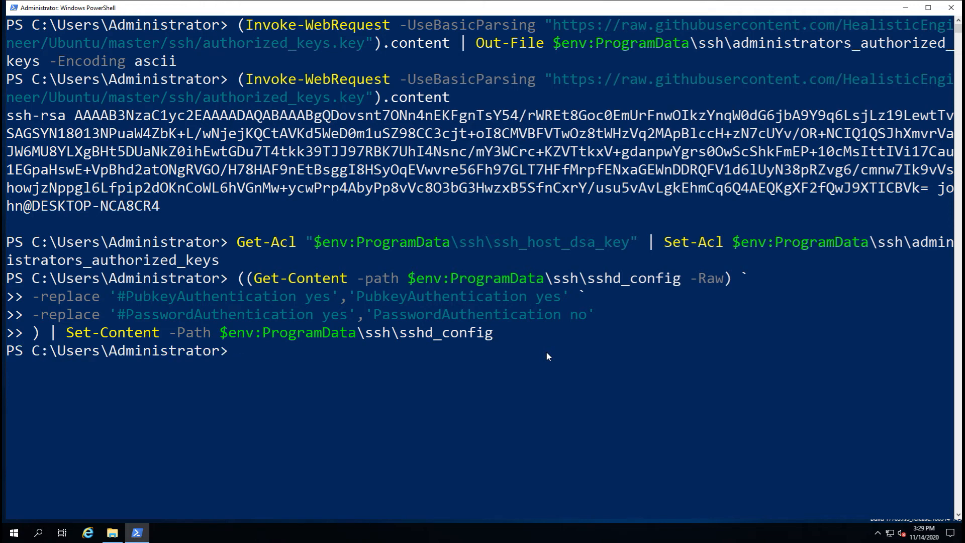
Launch Notepad on C:\programdata\ssh\sshd_config from the PowerShell prompt
text(notepad)
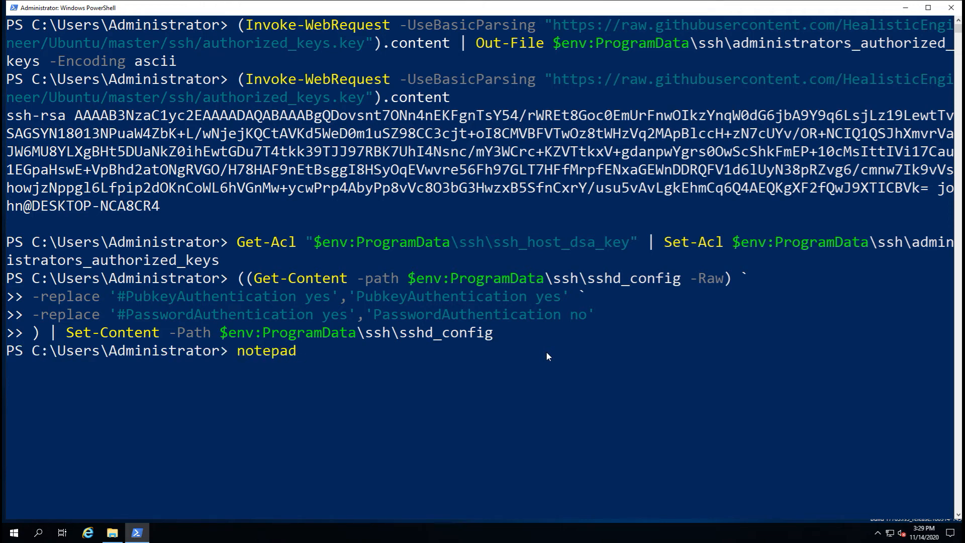
text(c:\)
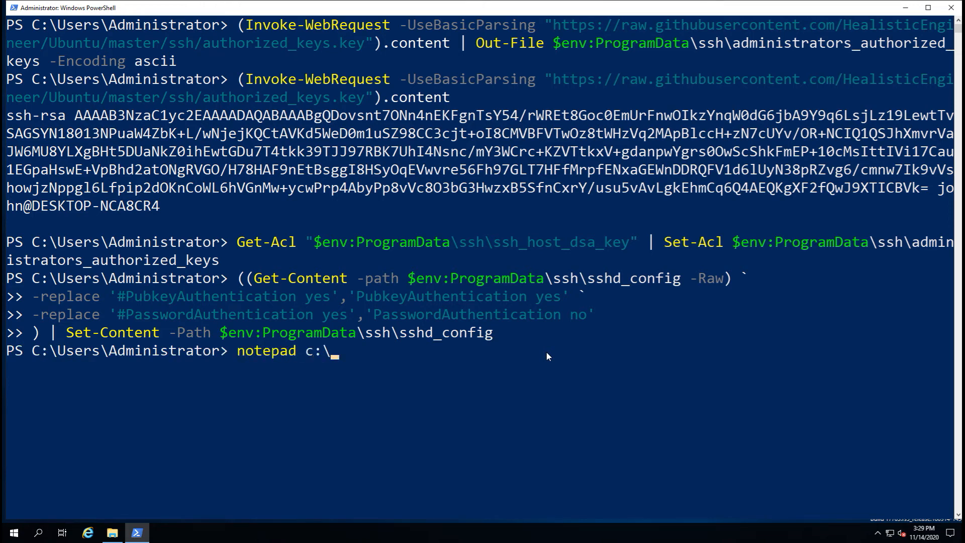
text(pro)
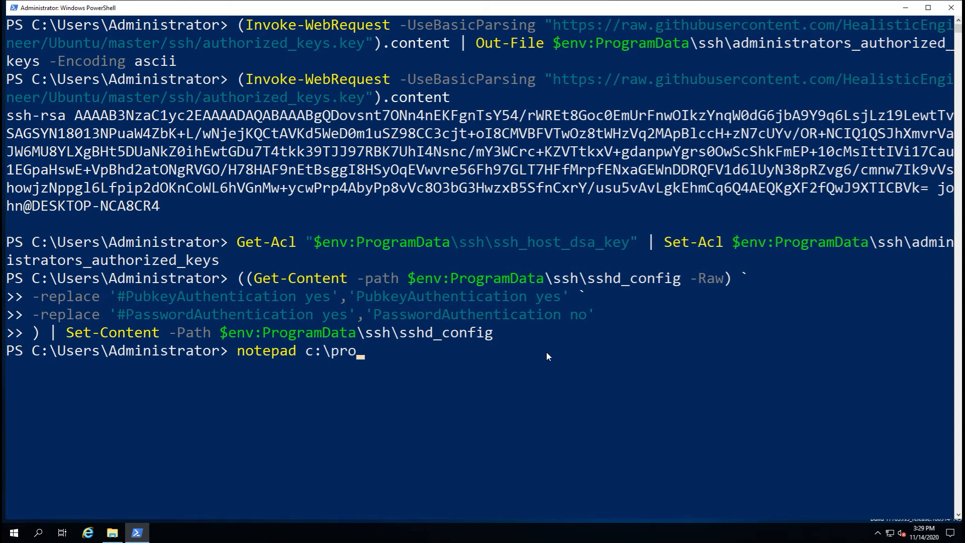
text(gram)
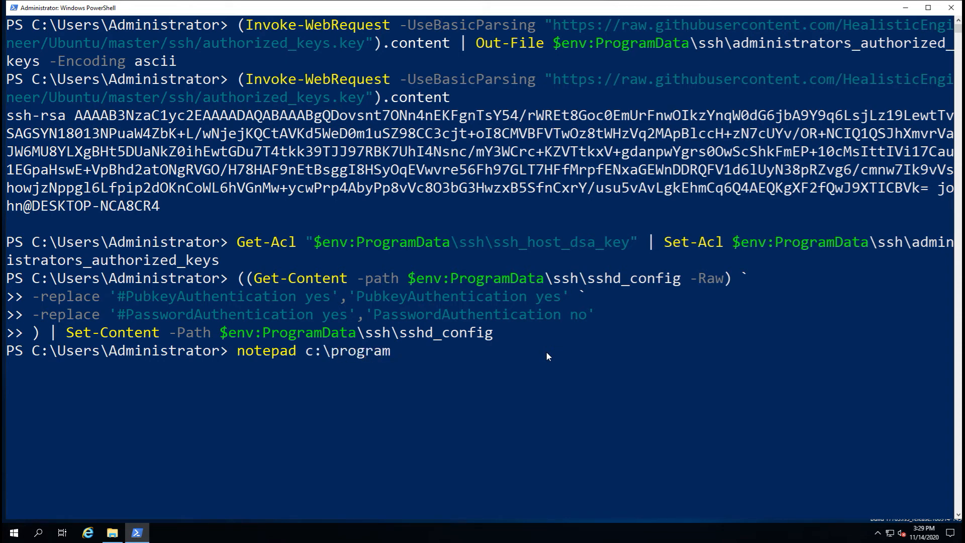
text(data\)
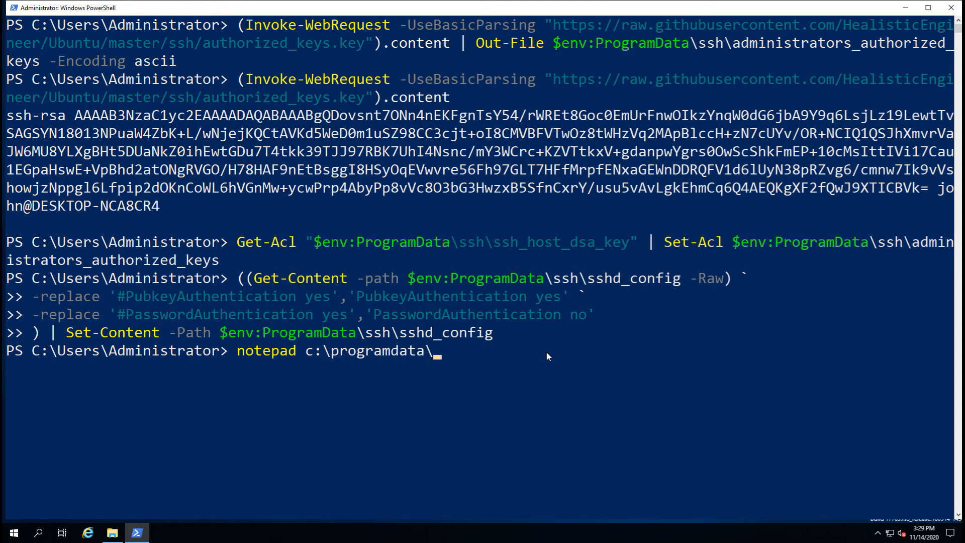
text(ssh\ss)
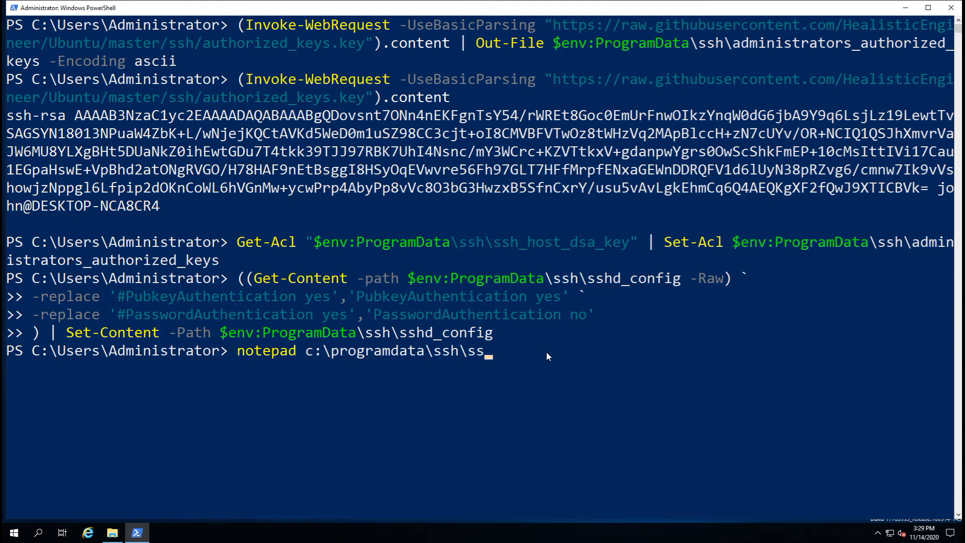
text(hd)
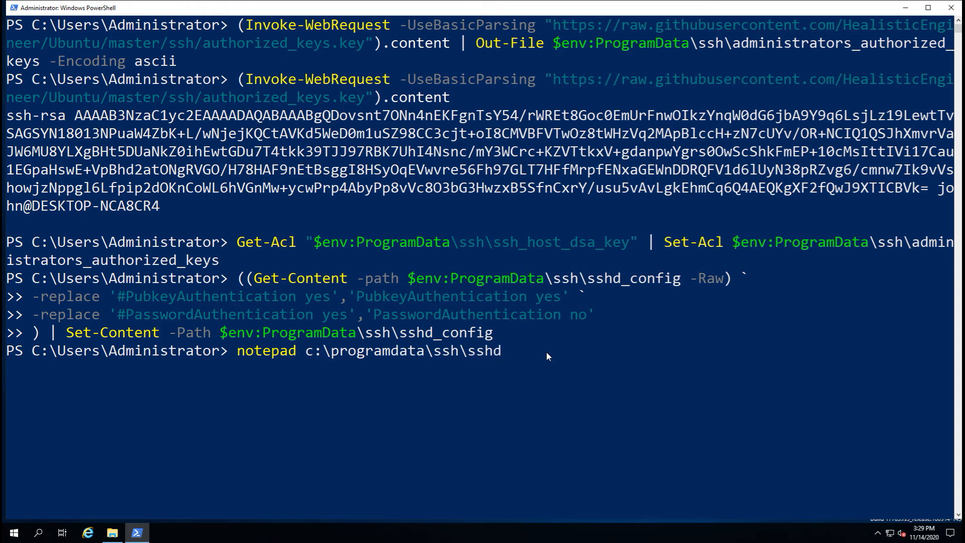
text(_config)
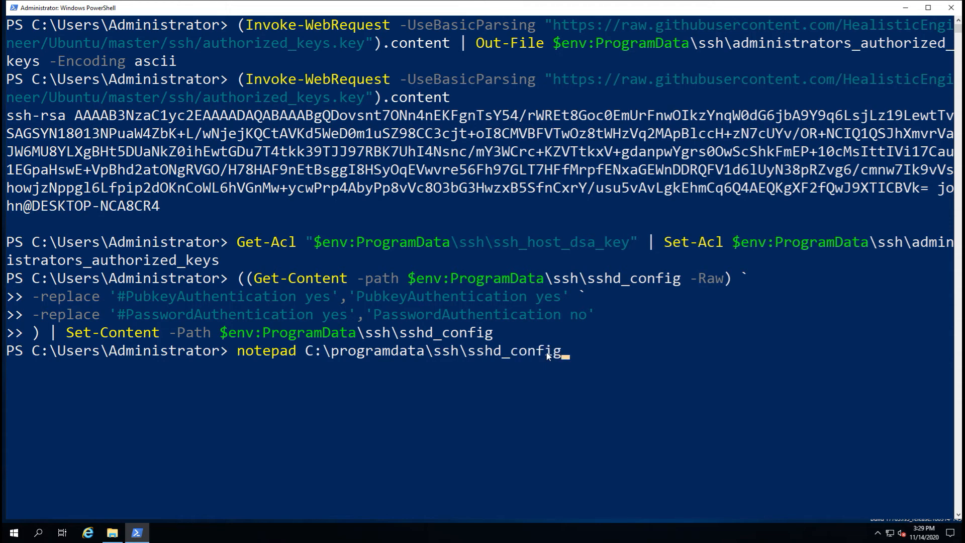
key(Enter)
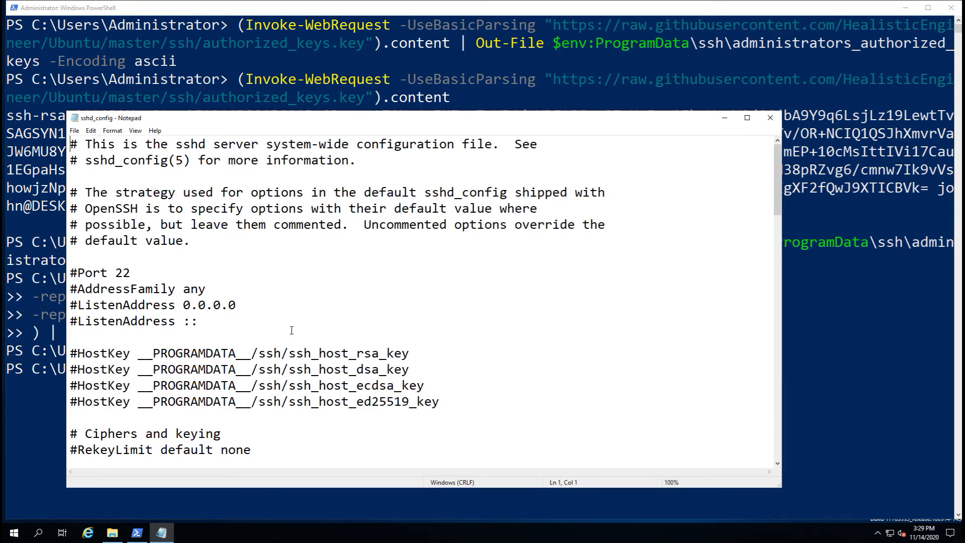
Review PasswordAuthentication no and the Match Group administrators block, then close Notepad
scroll(down, 3)
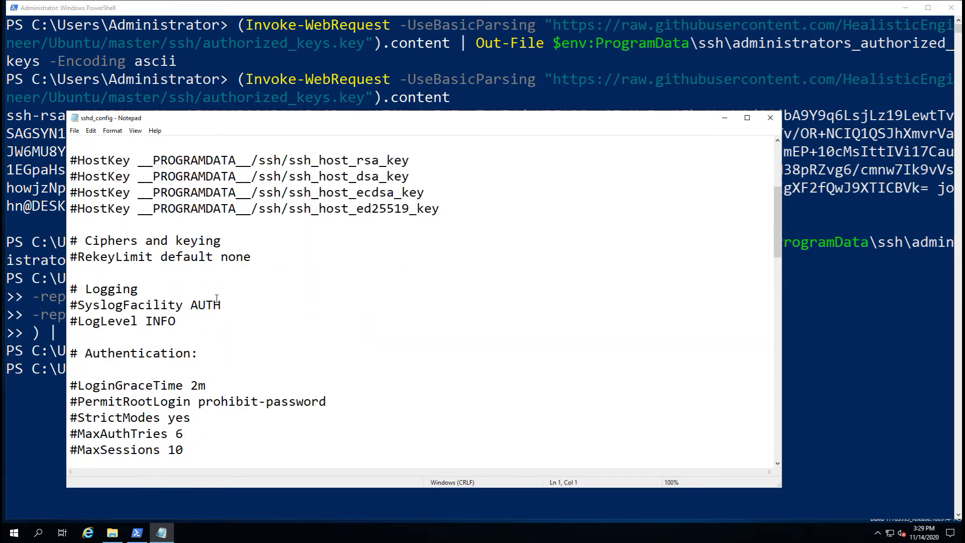
scroll(down, 3)
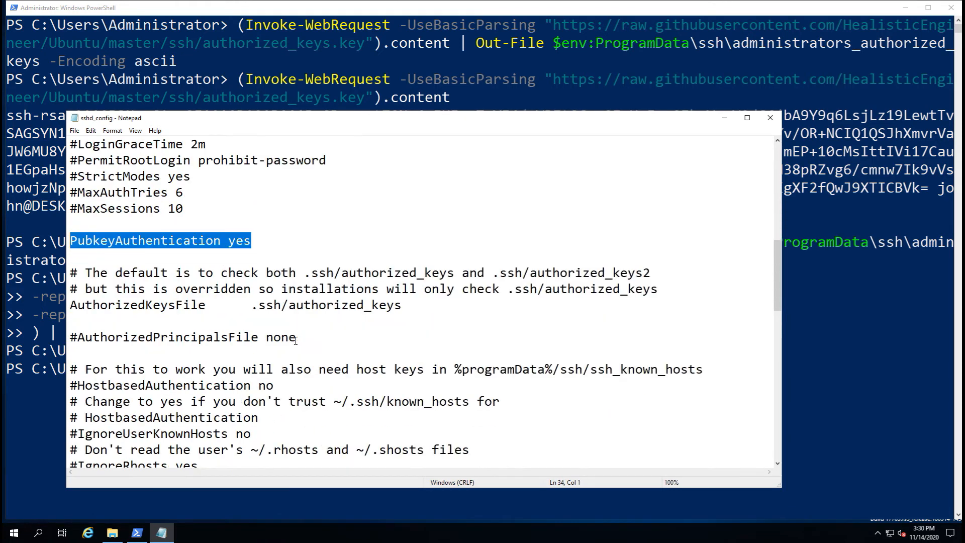
scroll(down, 3)
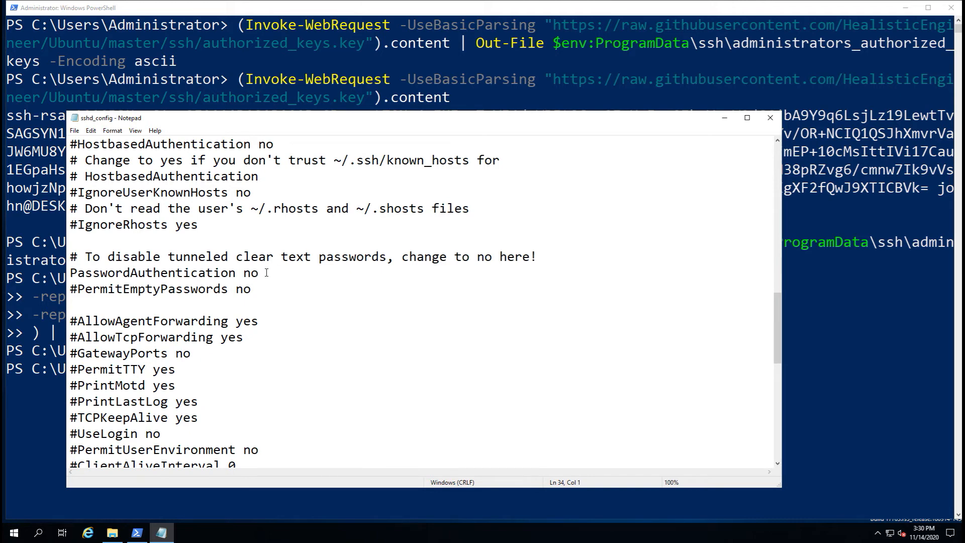
triple_click(161, 274)
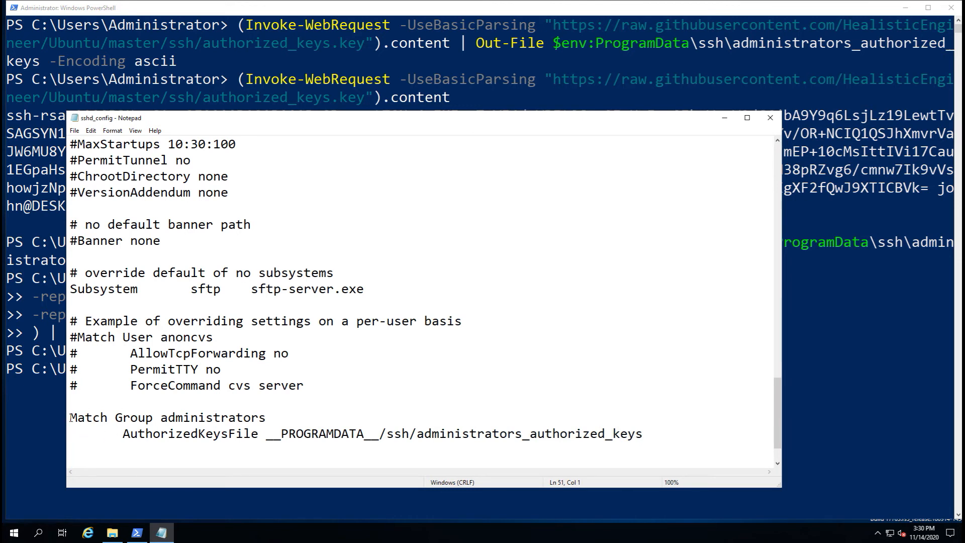
drag(70, 416, 643, 433)
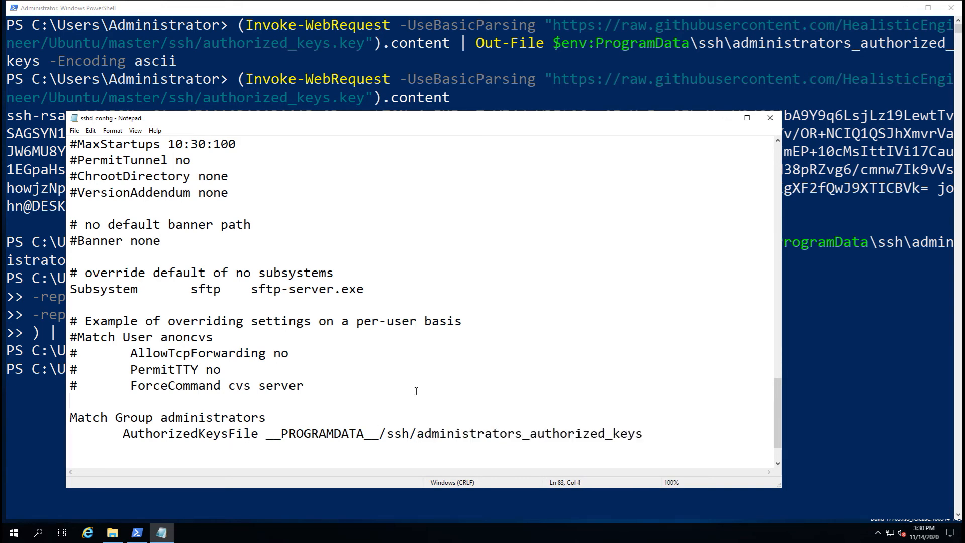
click(770, 117)
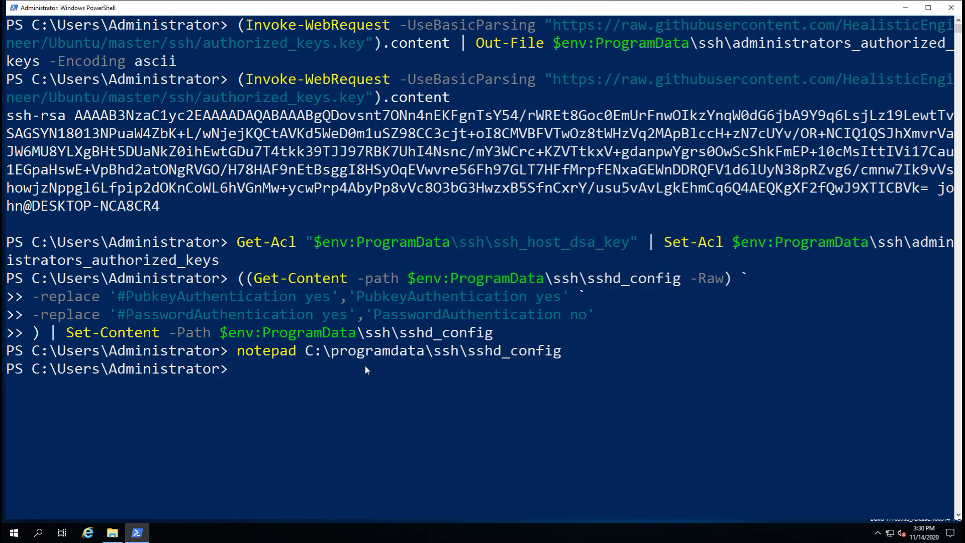
Clear the console and run Restart-Service sshd to apply the new configuration
text(c)
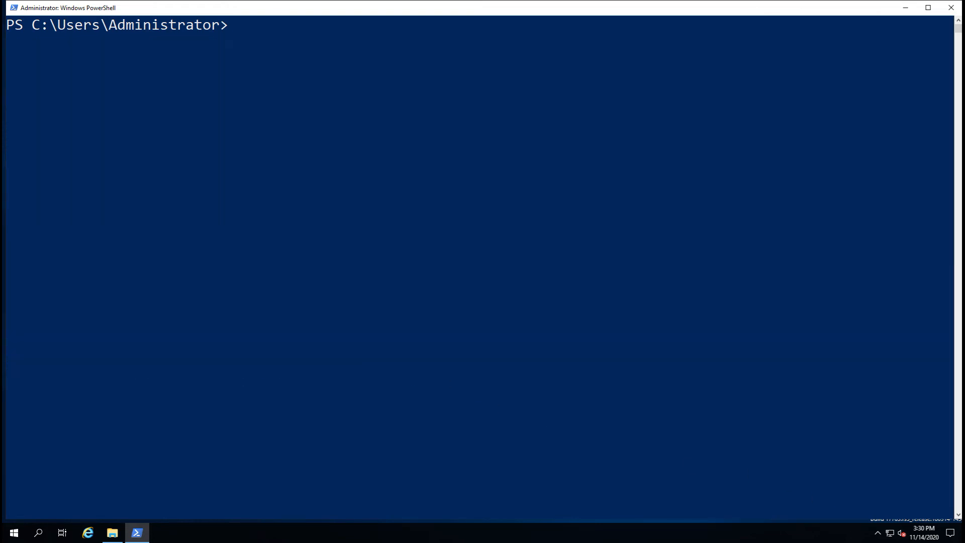
mouse_move(549, 453)
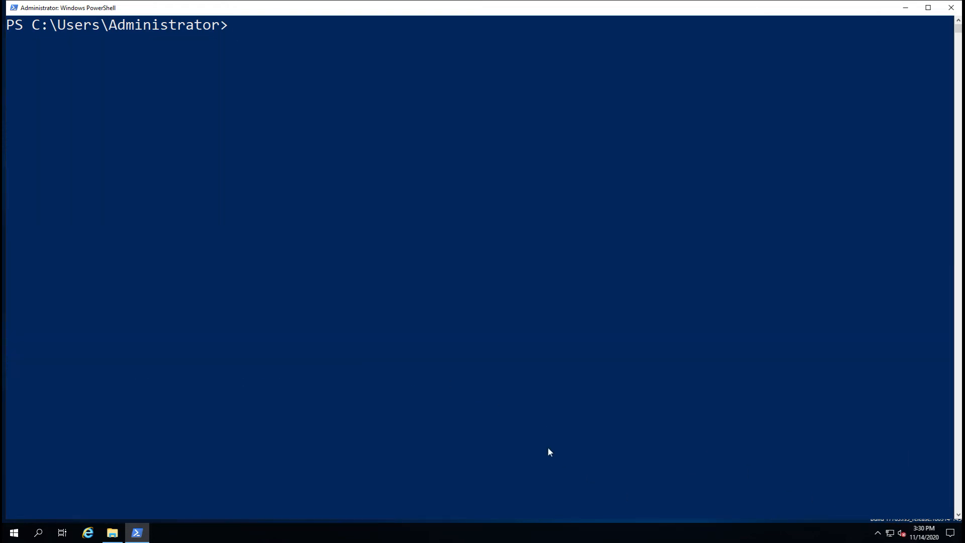
text(restar)
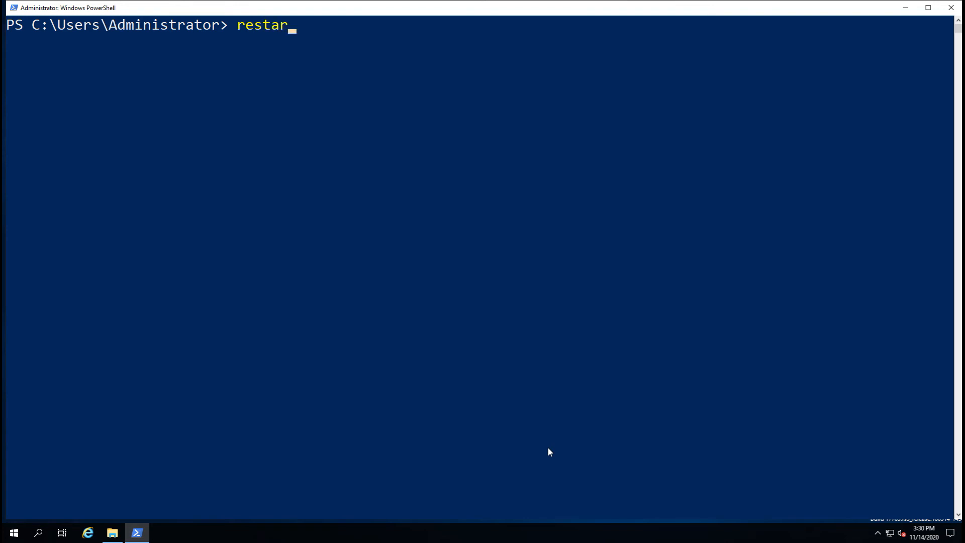
text(t-serv)
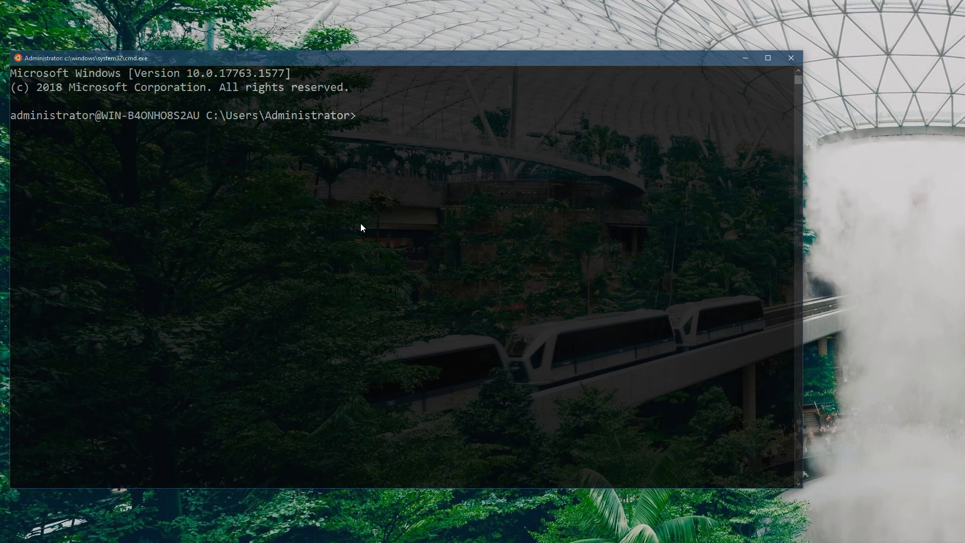
List files in the remote cmd session over SSH, then exit back to the local shell
text(l)
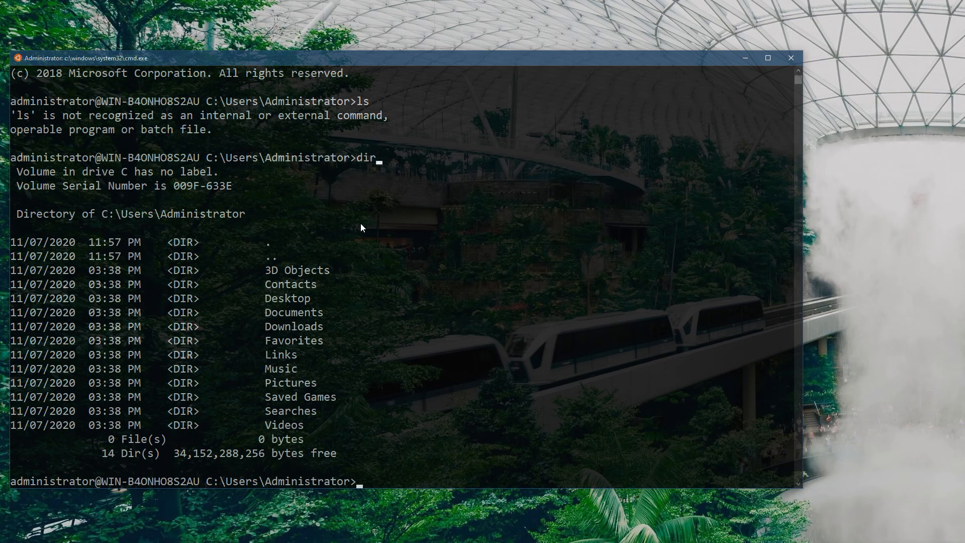
text(exit)
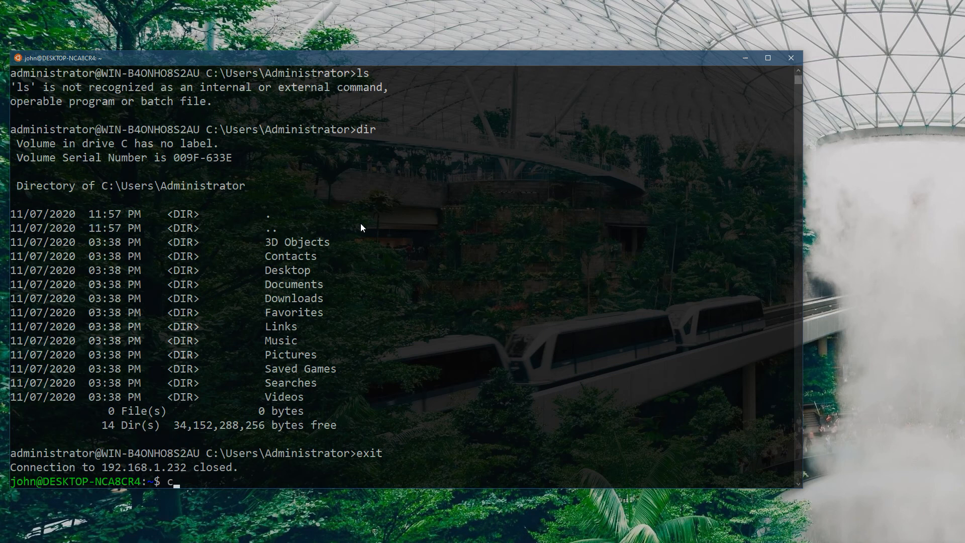
key(Enter)
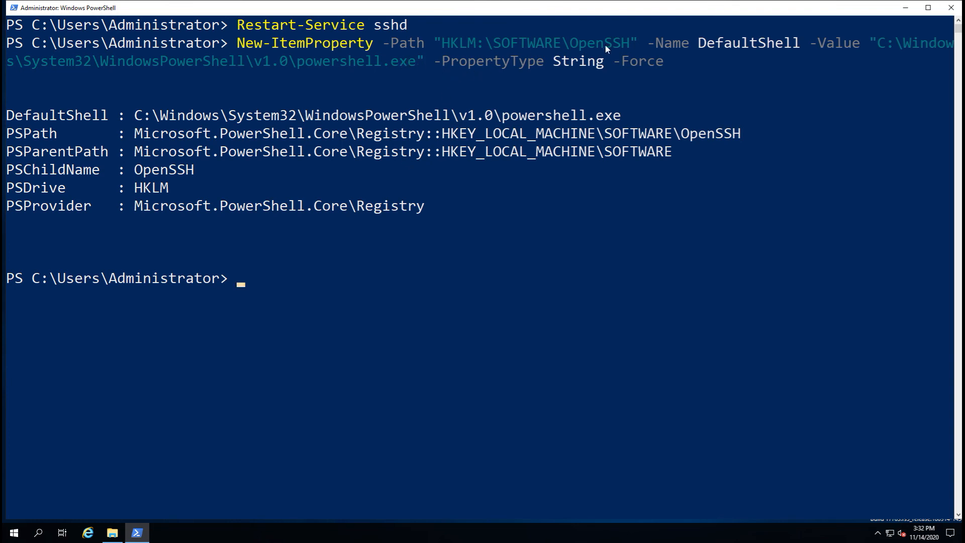
mouse_move(267, 431)
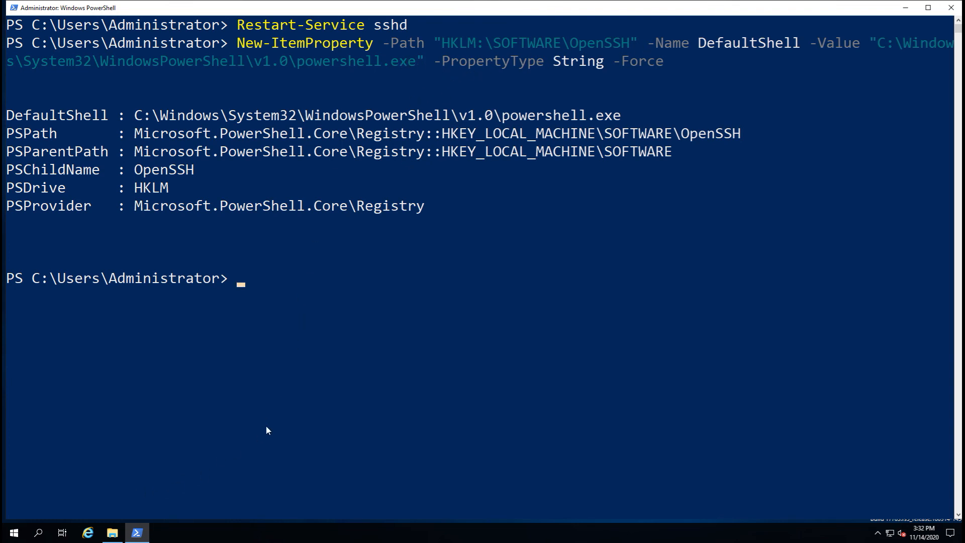
Launch regedit from PowerShell to inspect the new DefaultShell value
text(reg)
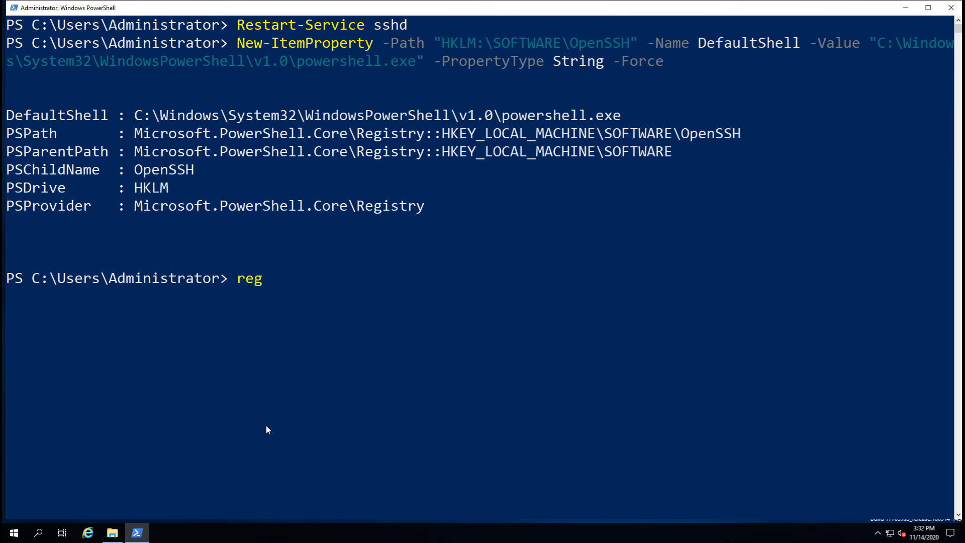
text(edit)
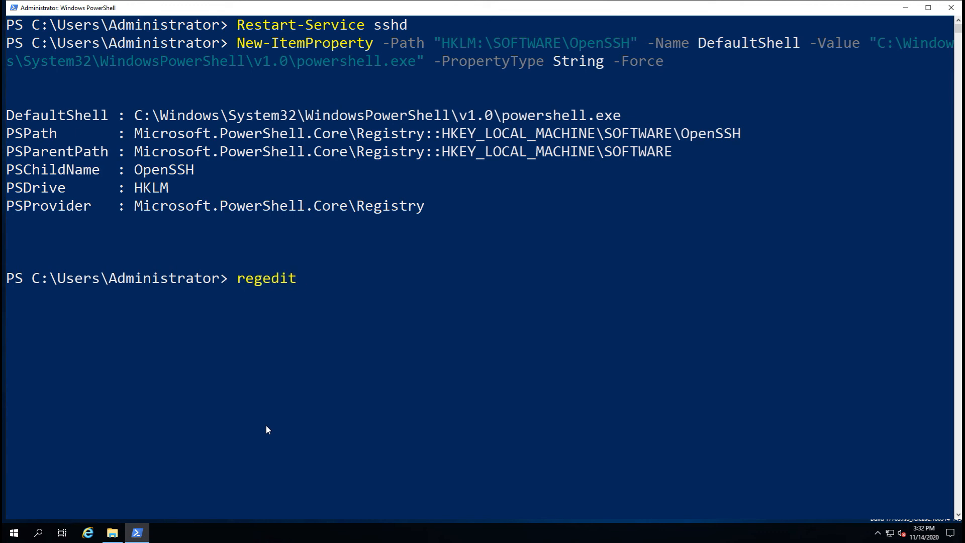
key(Enter)
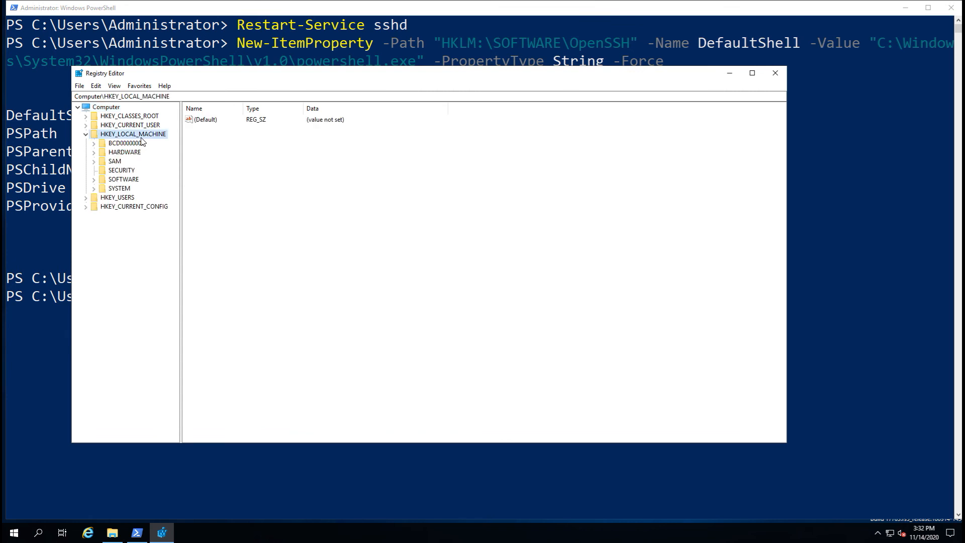
Expand HKLM\SOFTWARE\OpenSSH, confirm DefaultShell points to powershell.exe, and close regedit
click(124, 179)
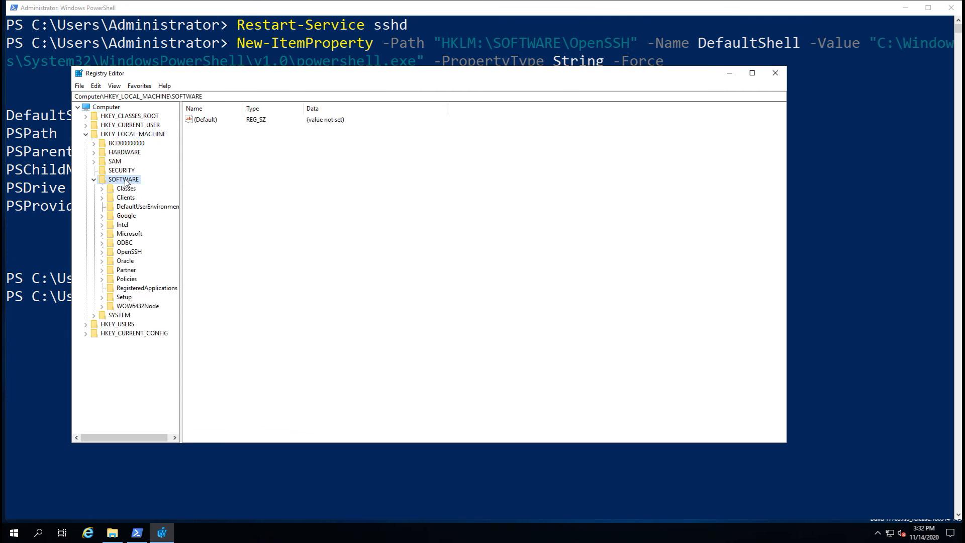
click(129, 252)
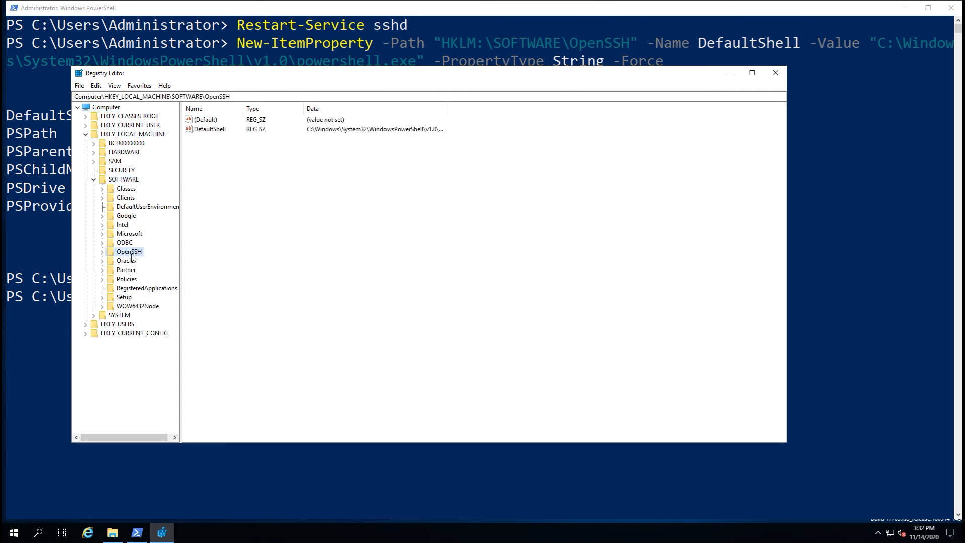
click(93, 251)
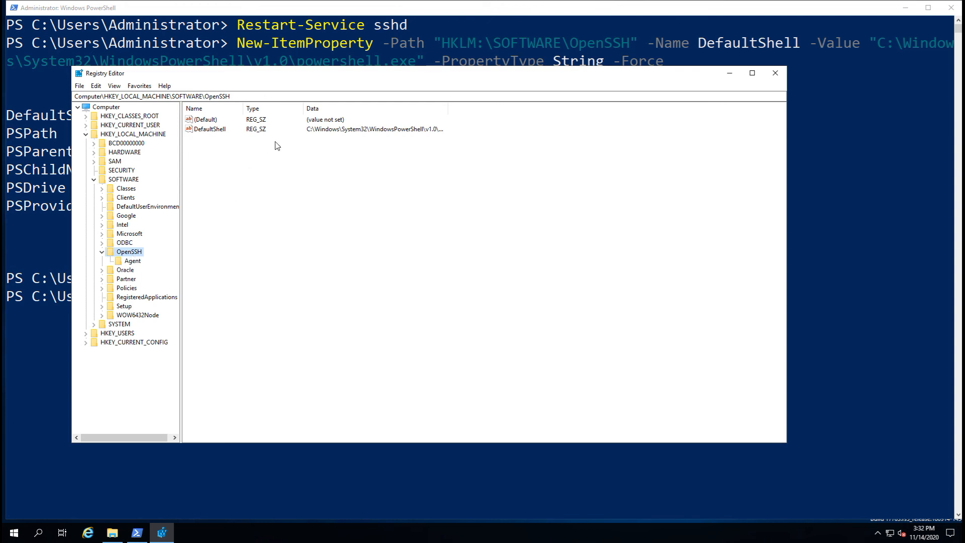
click(207, 119)
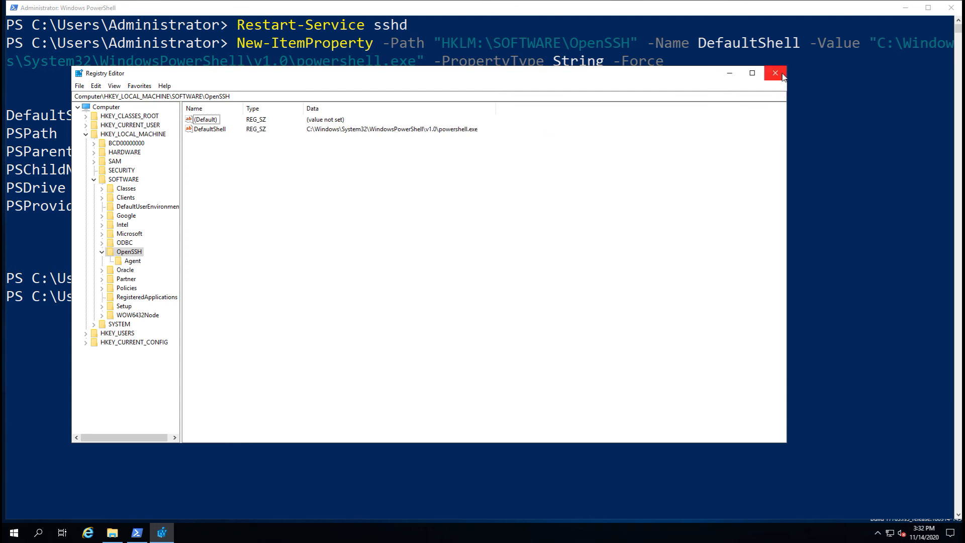
click(774, 72)
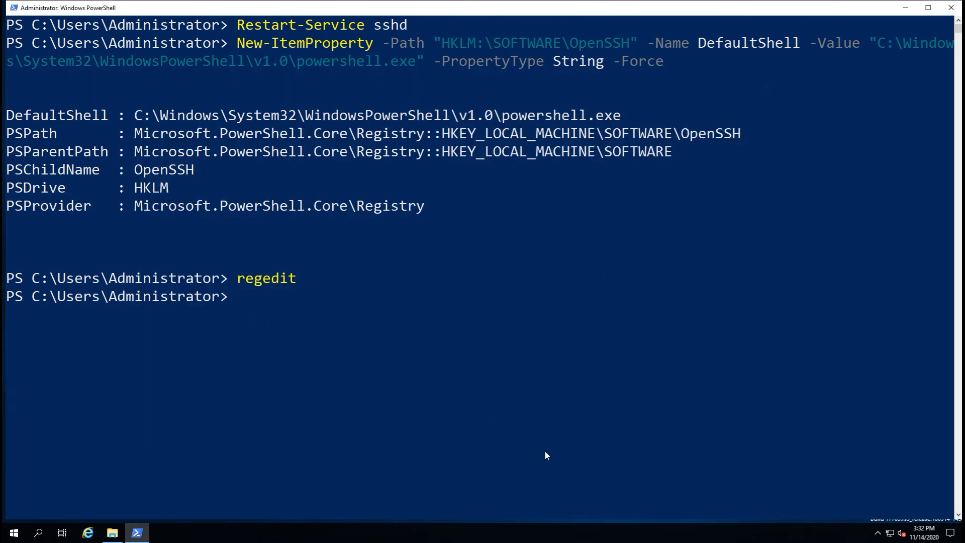
mouse_move(488, 462)
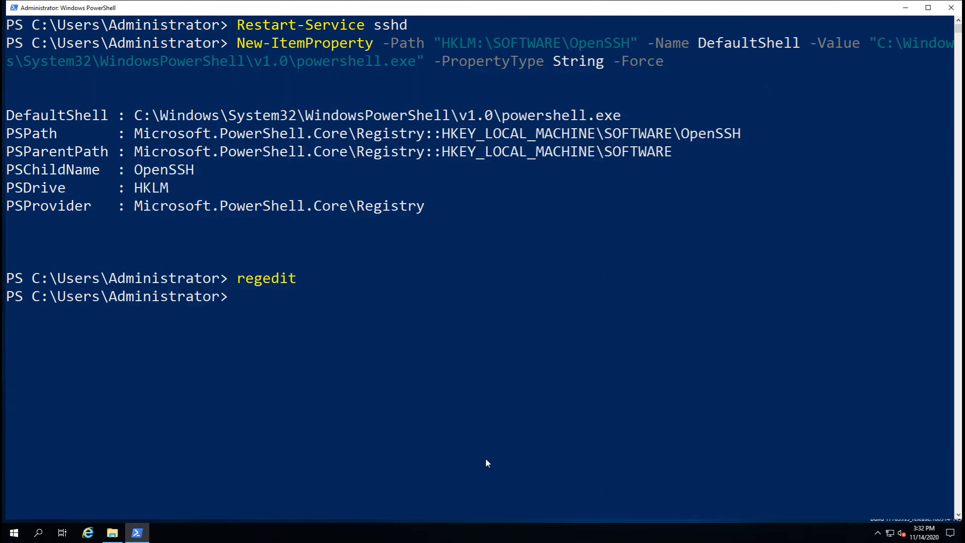
Run Restart-Service sshd so the DefaultShell change takes effect
text(Restart-Service sshd)
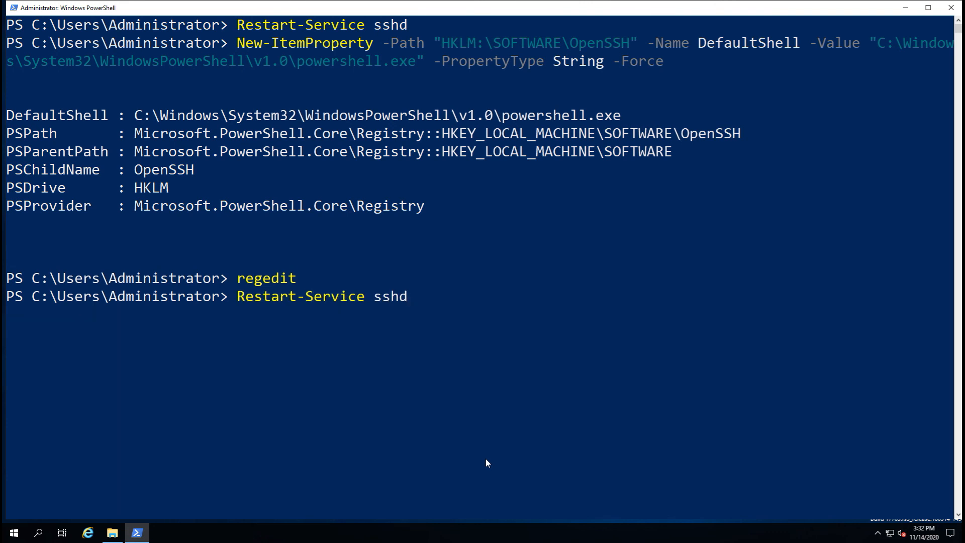
key(Enter)
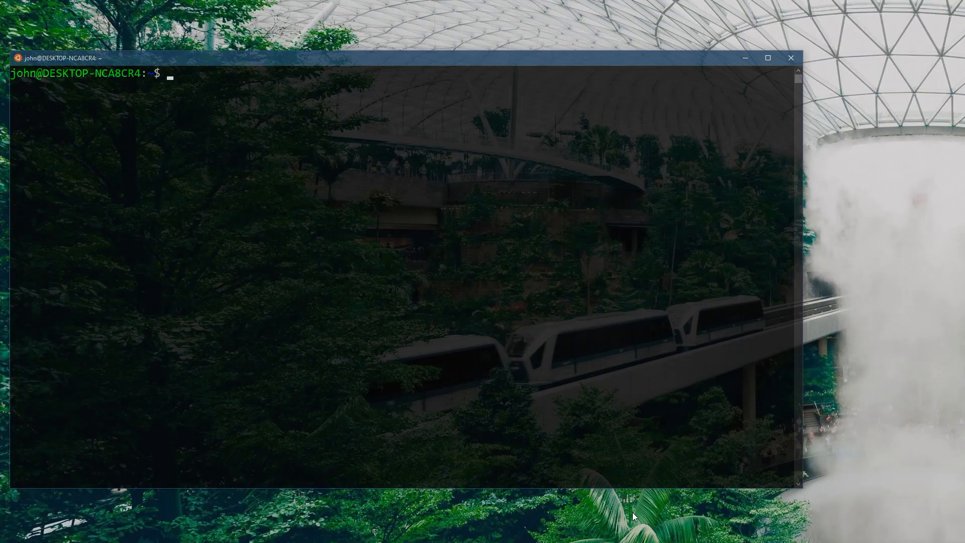
text(ssh administrator@192.168.1.232)
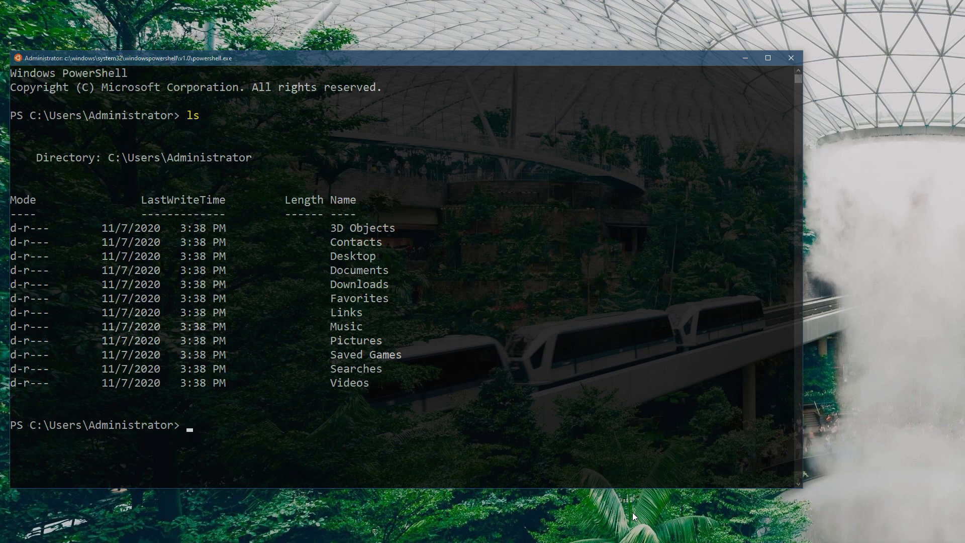
text(hostname)
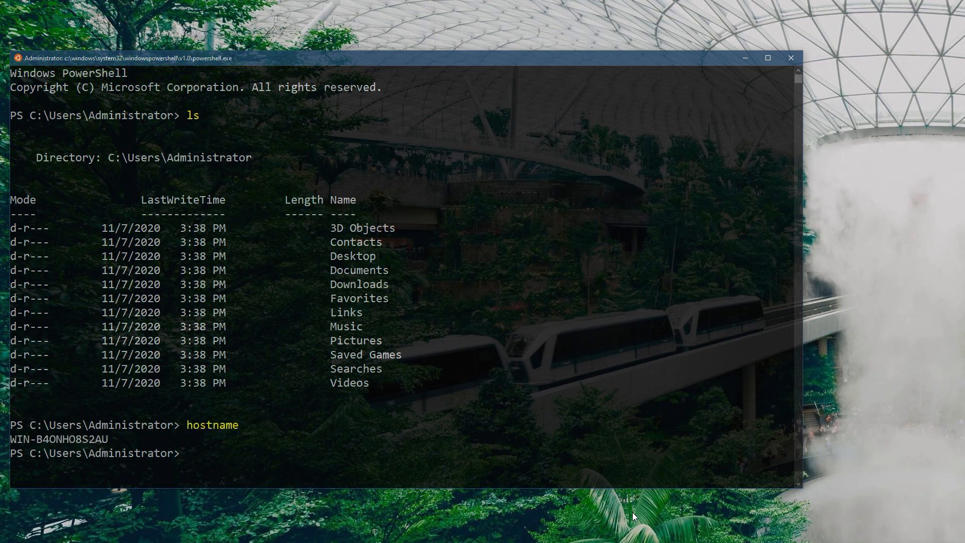
text(exit)
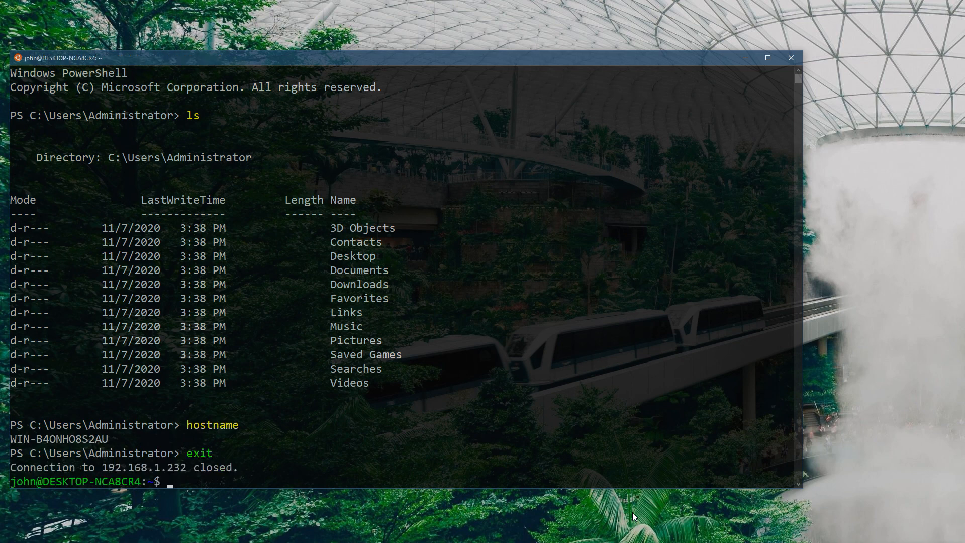
text(hostname)
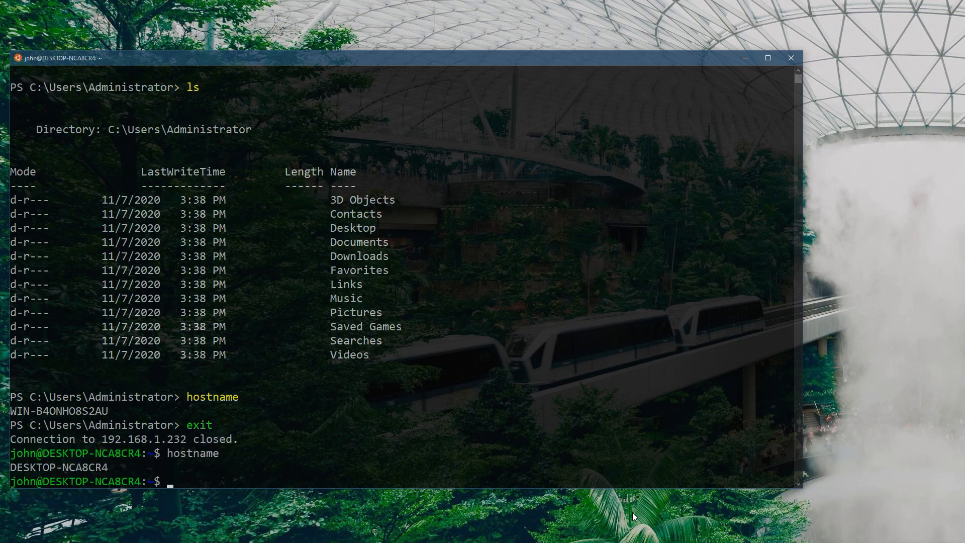